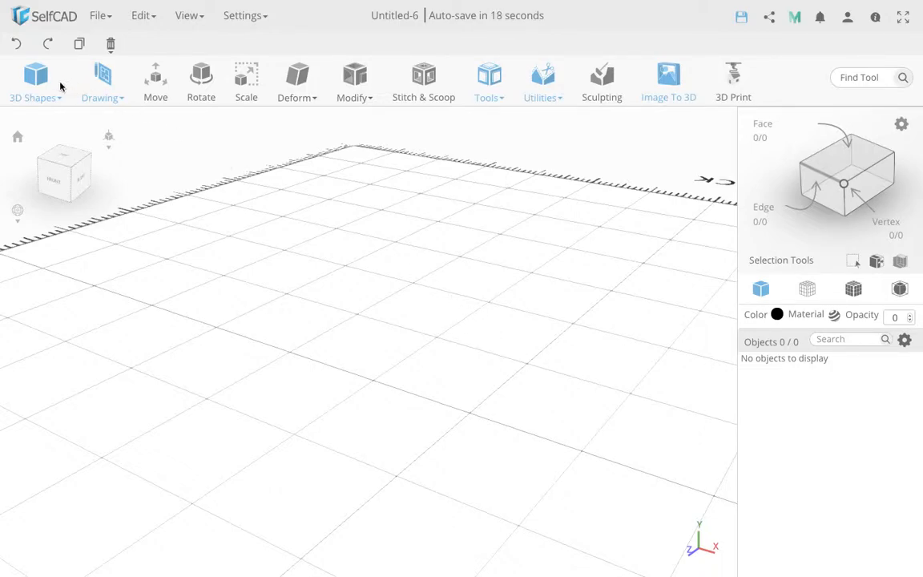
Add a cylinder from the 3D Shapes menu as the scene's first object
{"action": "left_click", "coordinate": [32, 81]}
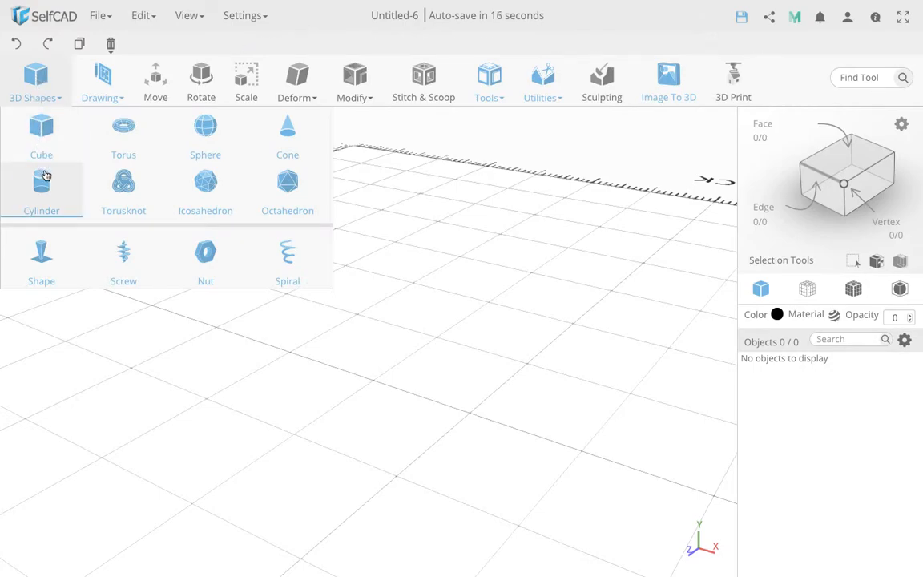
{"action": "left_click", "coordinate": [41, 185]}
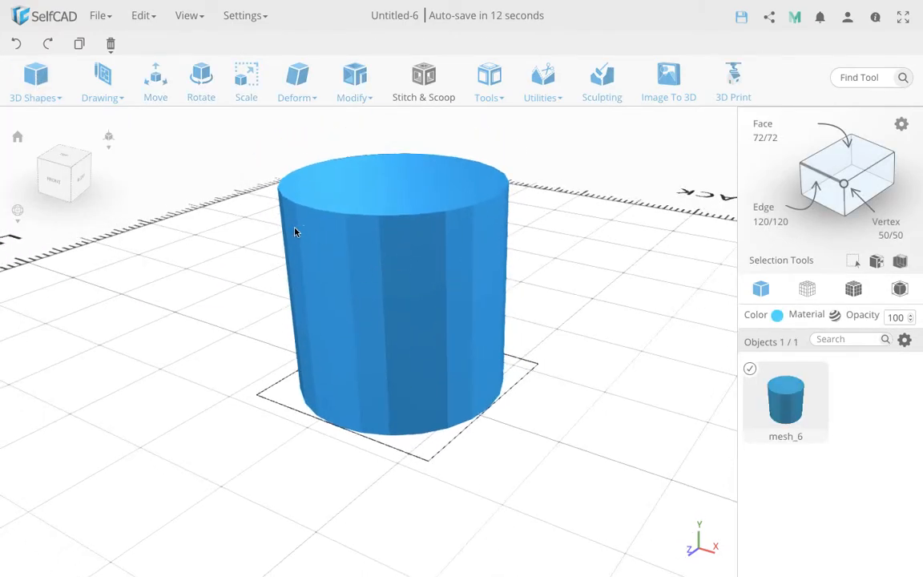
{"action": "mouse_move", "coordinate": [435, 306]}
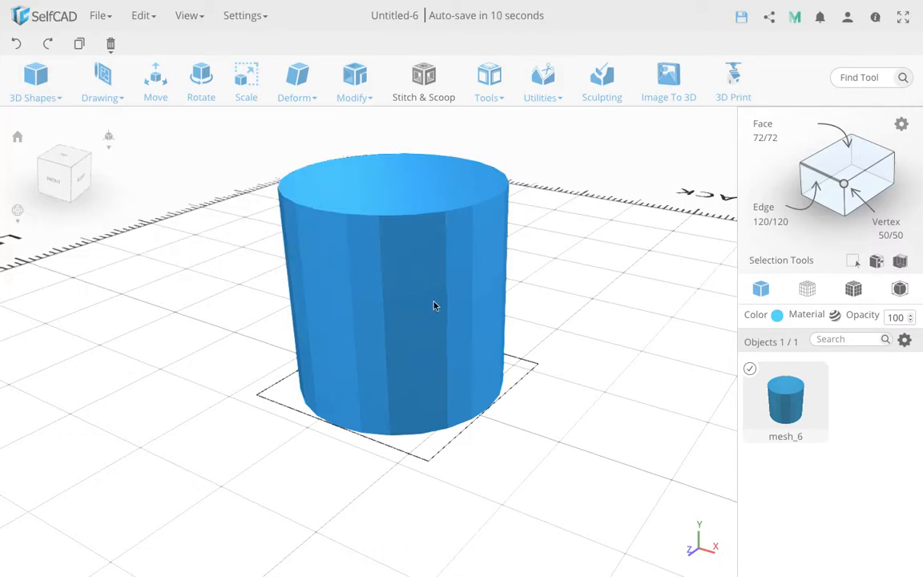
{"action": "mouse_move", "coordinate": [488, 316]}
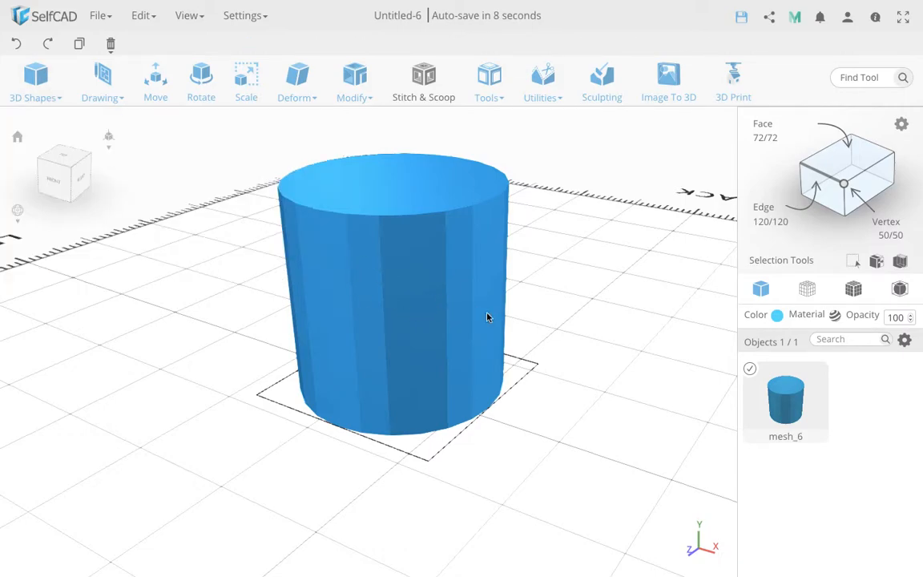
{"action": "mouse_move", "coordinate": [429, 298]}
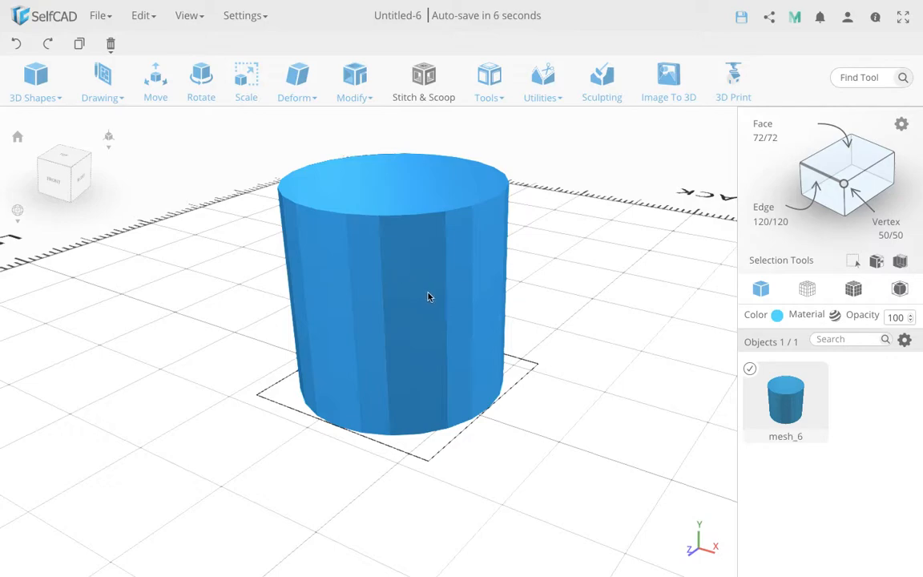
{"action": "mouse_move", "coordinate": [401, 264]}
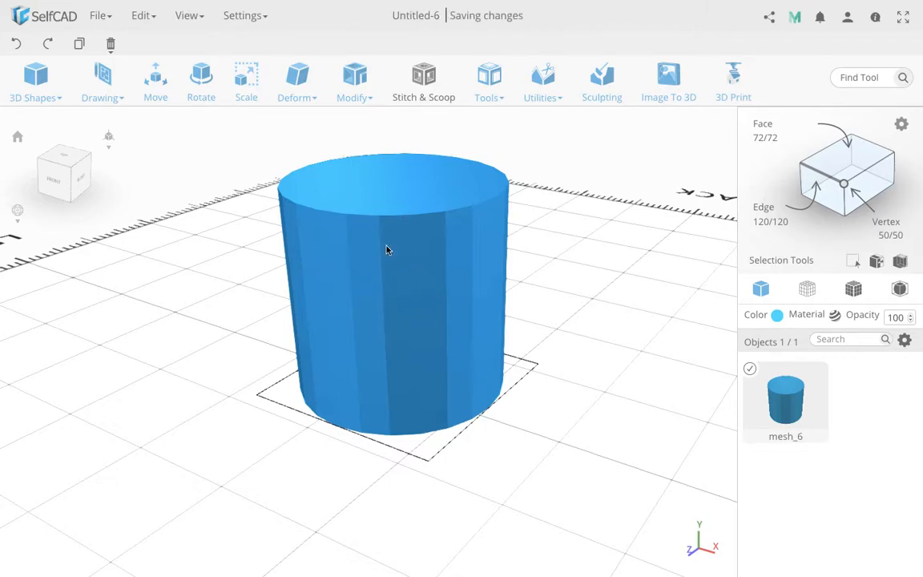
Create 3D text reading 'SelfCAD' on the ground in front of the cylinder
{"action": "left_click", "coordinate": [102, 80]}
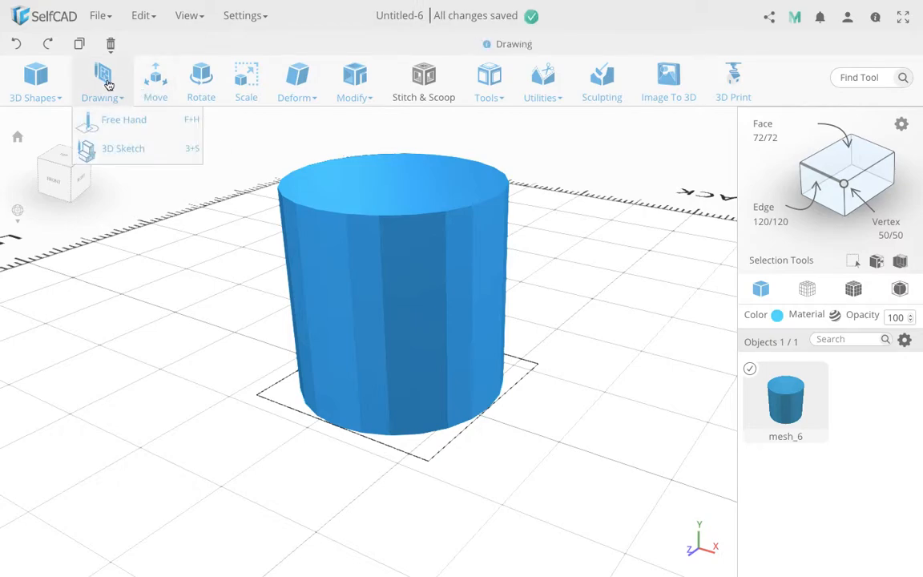
{"action": "mouse_move", "coordinate": [138, 119]}
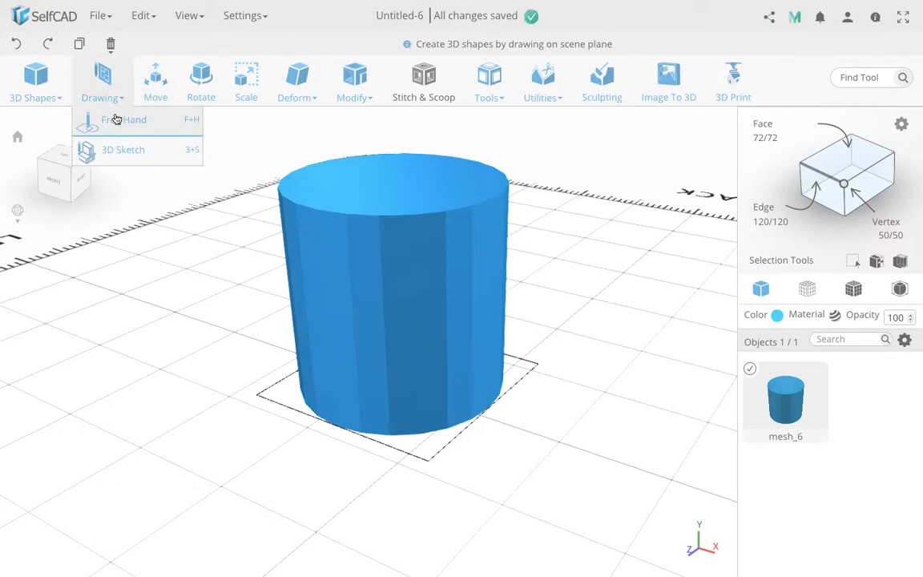
{"action": "left_click", "coordinate": [122, 121]}
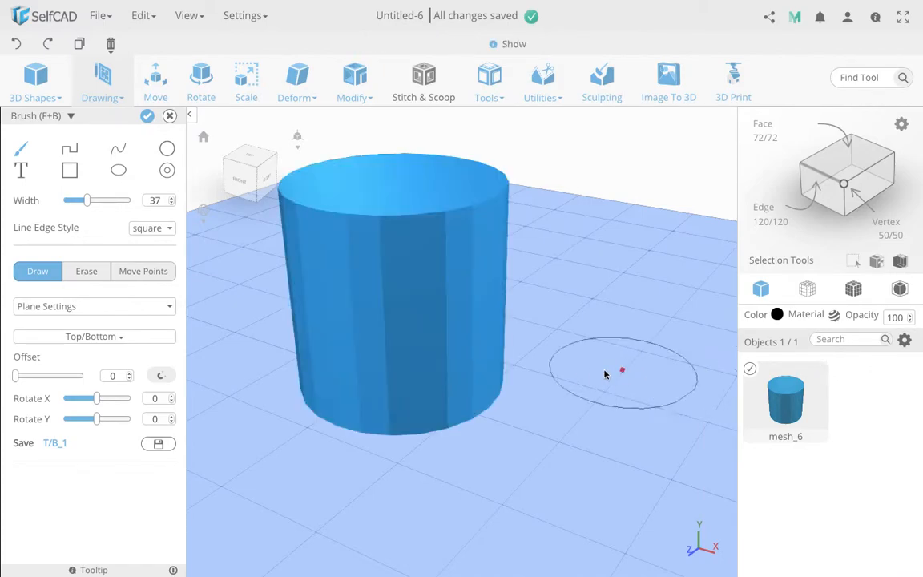
{"action": "mouse_move", "coordinate": [21, 169]}
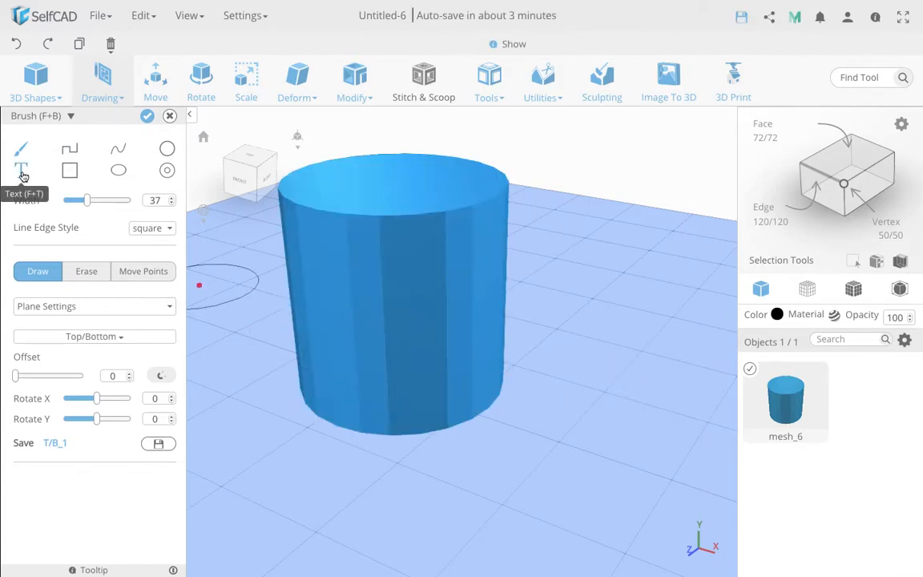
{"action": "left_click", "coordinate": [20, 169]}
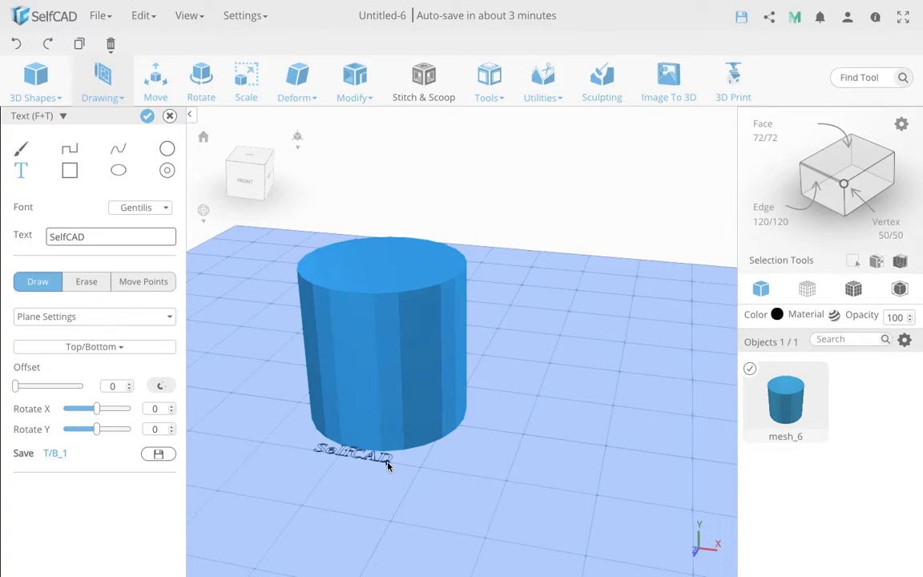
{"action": "left_click", "coordinate": [146, 116]}
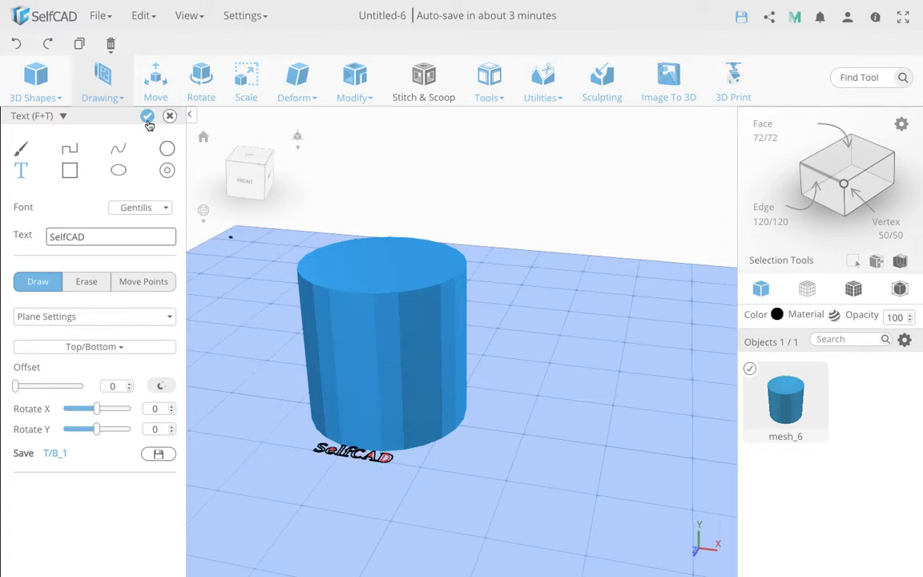
{"action": "left_click", "coordinate": [148, 116]}
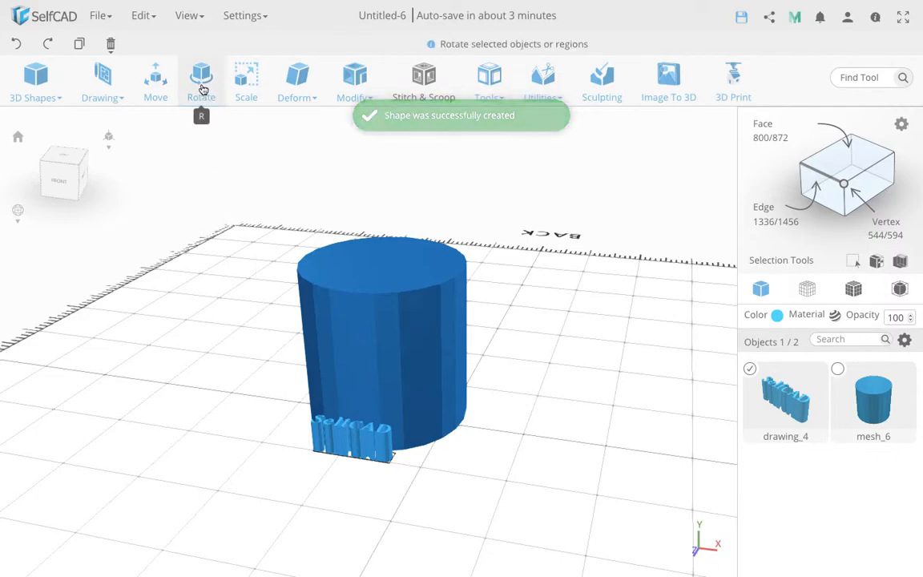
Rotate the SelfCAD text -90 degrees around X and move it into the cylinder's side
{"action": "left_click", "coordinate": [200, 76]}
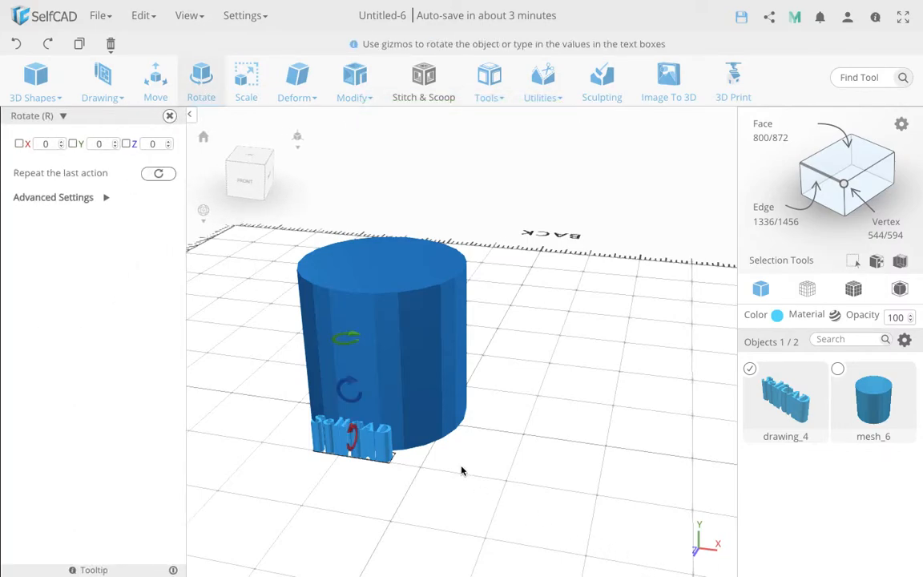
{"action": "left_click", "coordinate": [46, 143]}
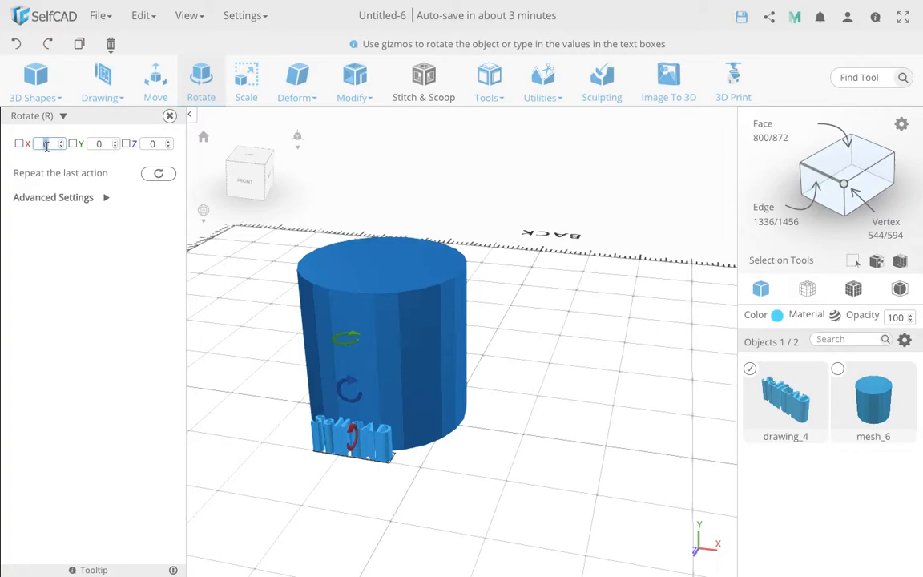
{"action": "type", "text": "-90"}
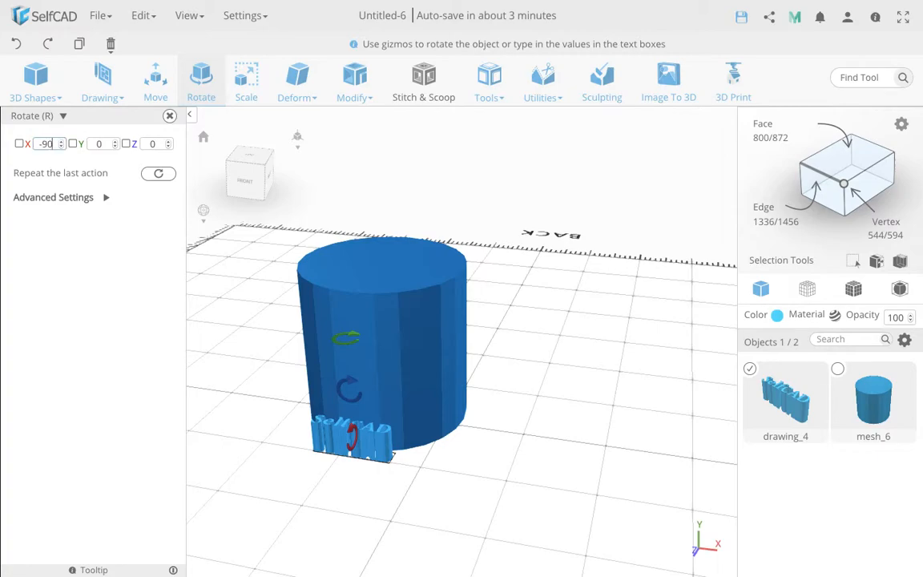
{"action": "left_click", "coordinate": [155, 76]}
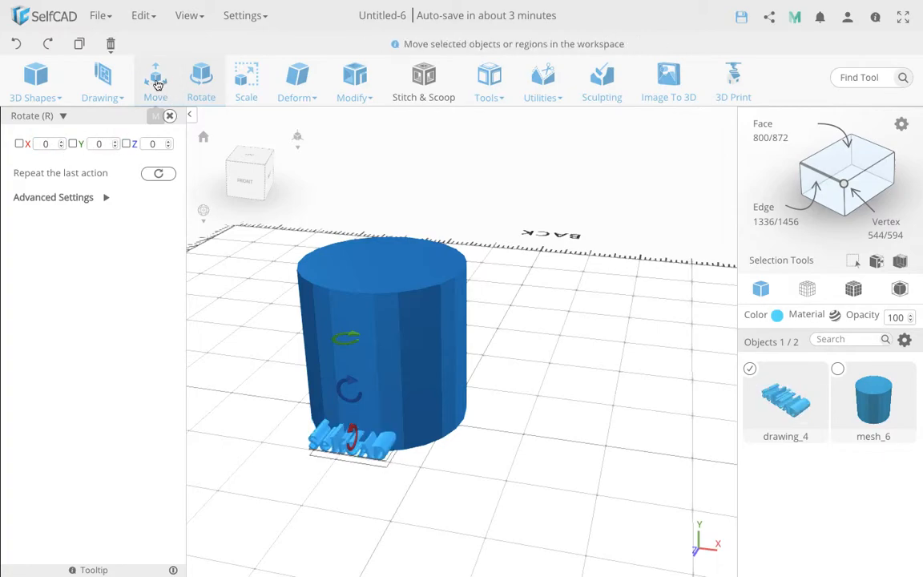
{"action": "left_click", "coordinate": [155, 80]}
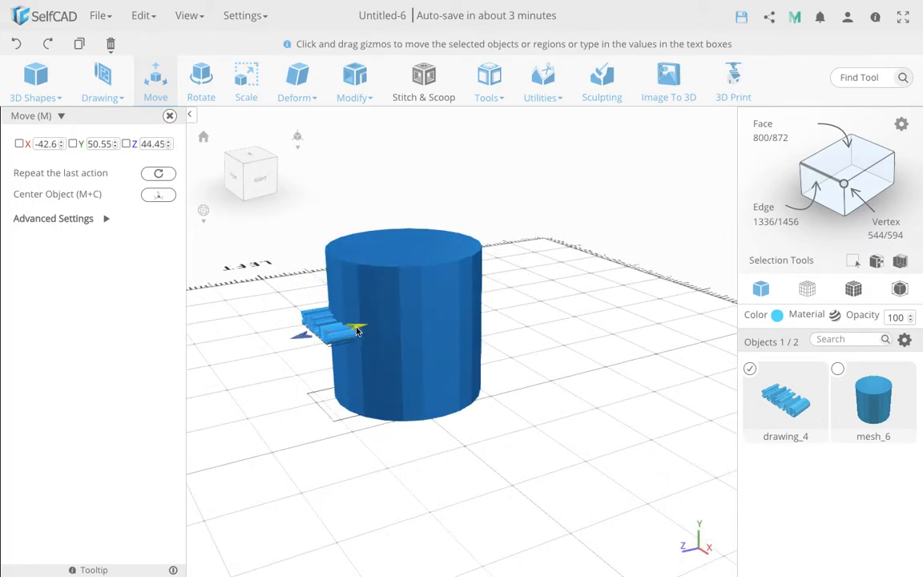
{"action": "left_click_drag", "start_coordinate": [357, 328], "coordinate": [366, 329]}
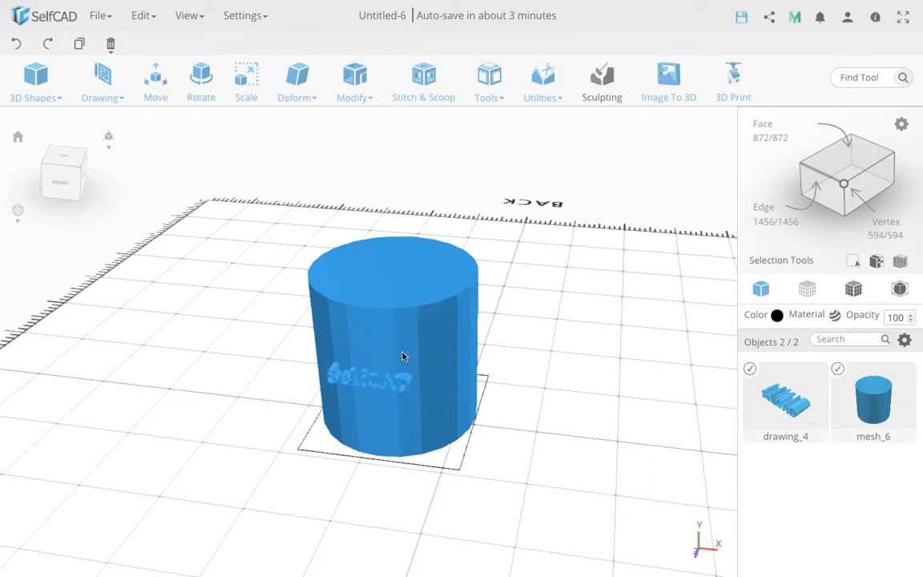
{"action": "mouse_move", "coordinate": [194, 169]}
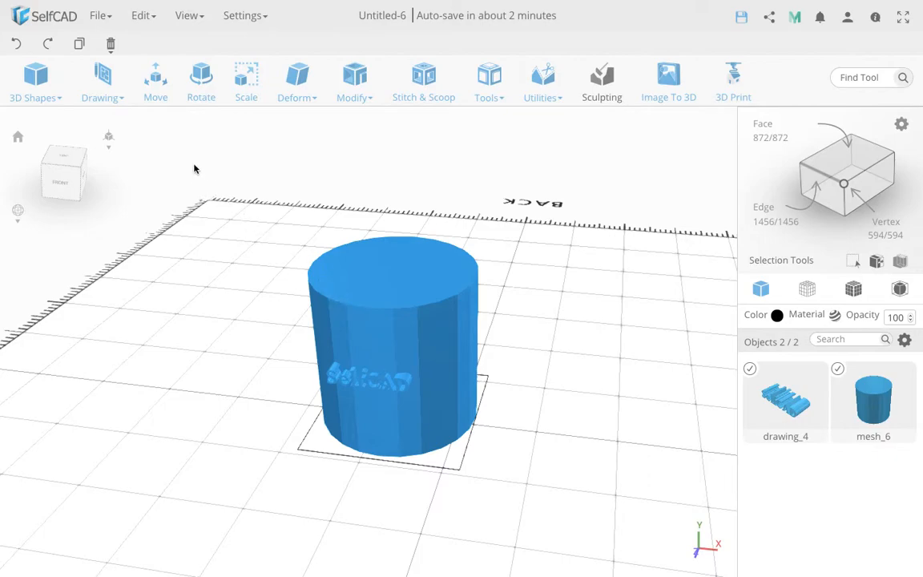
Briefly use the Move tool on the text and cylinder, then exit it
{"action": "left_click", "coordinate": [154, 76]}
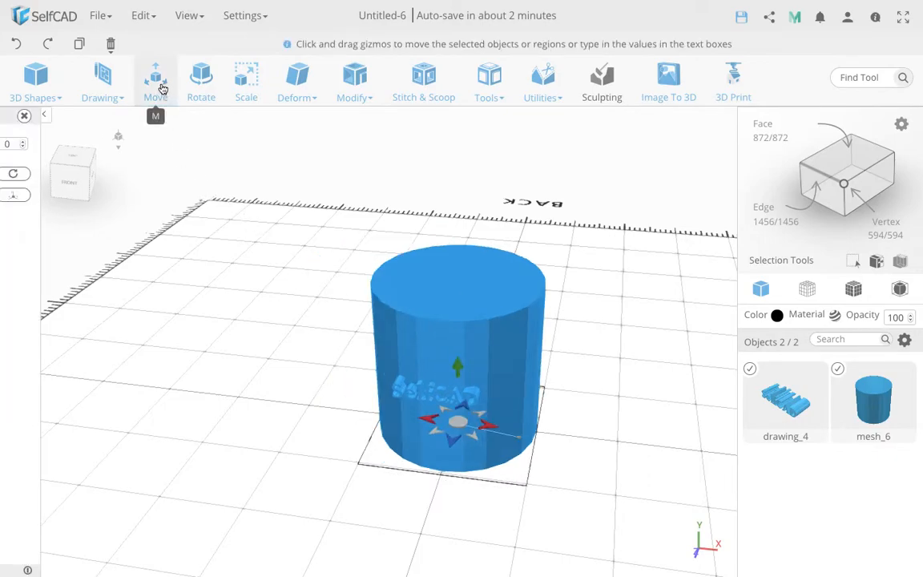
{"action": "left_click", "coordinate": [156, 76]}
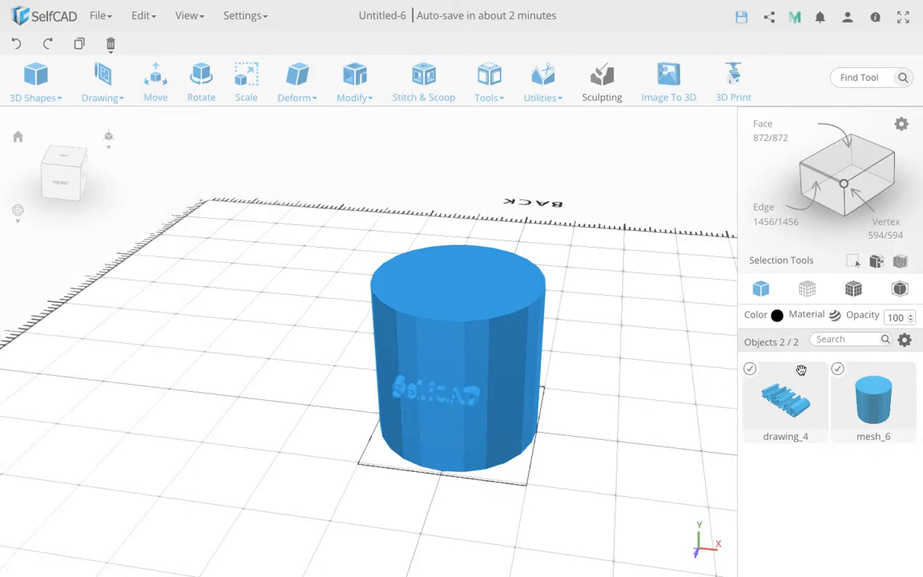
{"action": "mouse_move", "coordinate": [422, 72]}
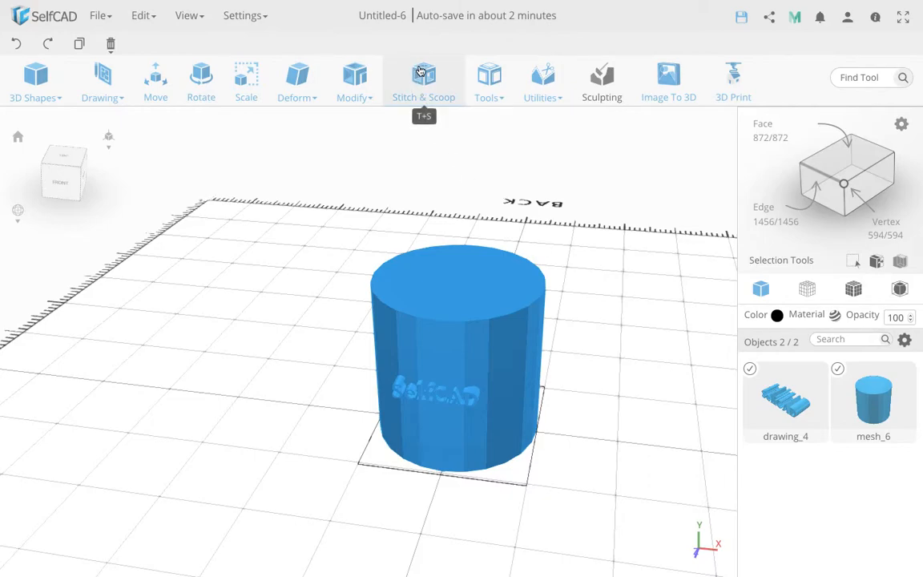
Preview a Stitch & Scoop Difference subtracting drawing_4 from the cylinder
{"action": "left_click", "coordinate": [423, 72]}
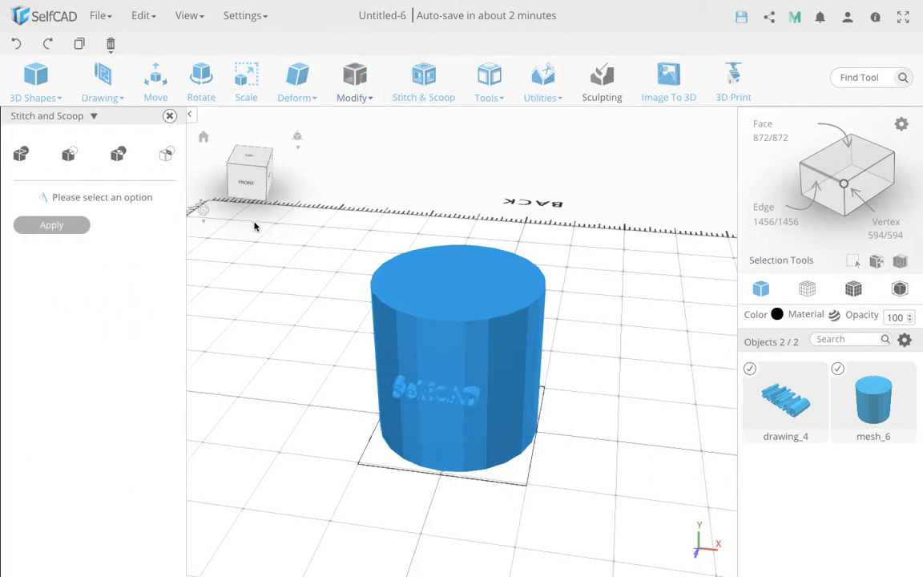
{"action": "mouse_move", "coordinate": [68, 153]}
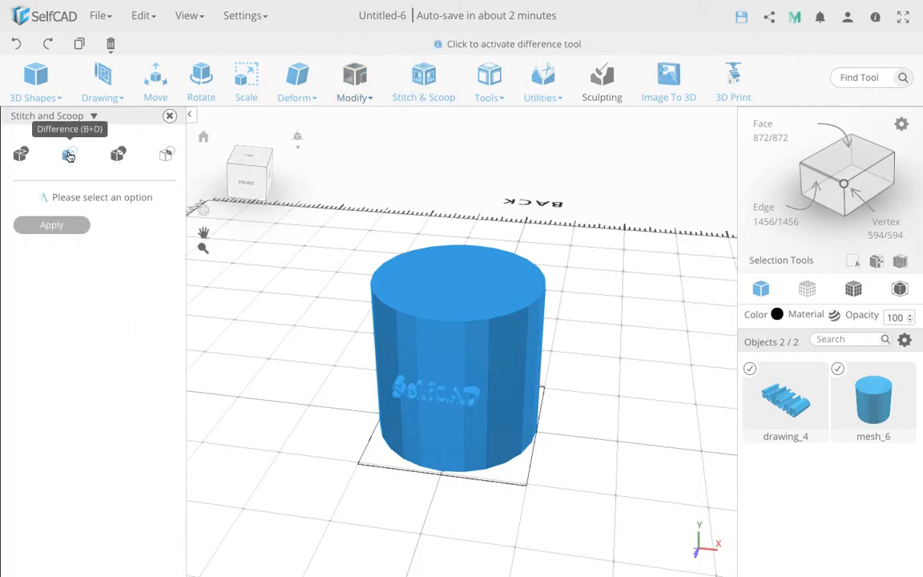
{"action": "left_click", "coordinate": [67, 154]}
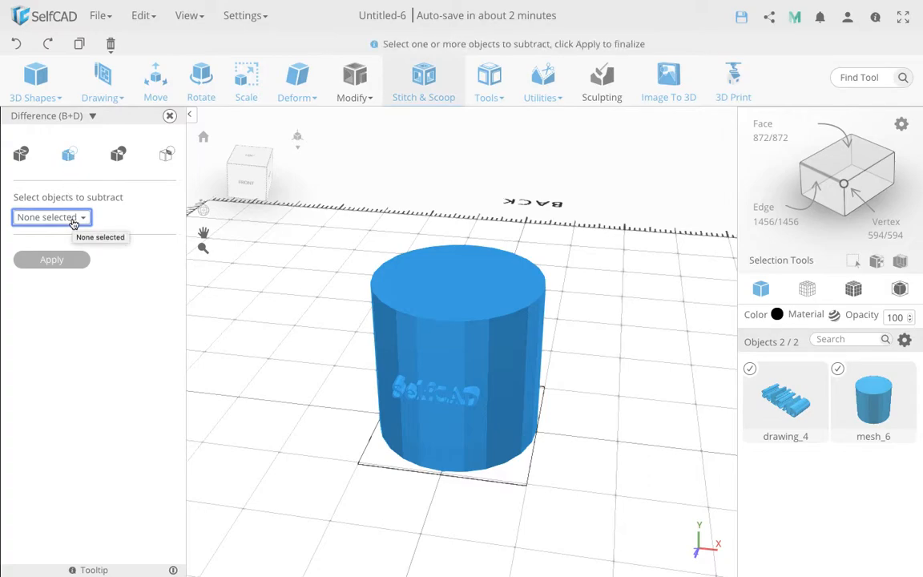
{"action": "left_click", "coordinate": [51, 217]}
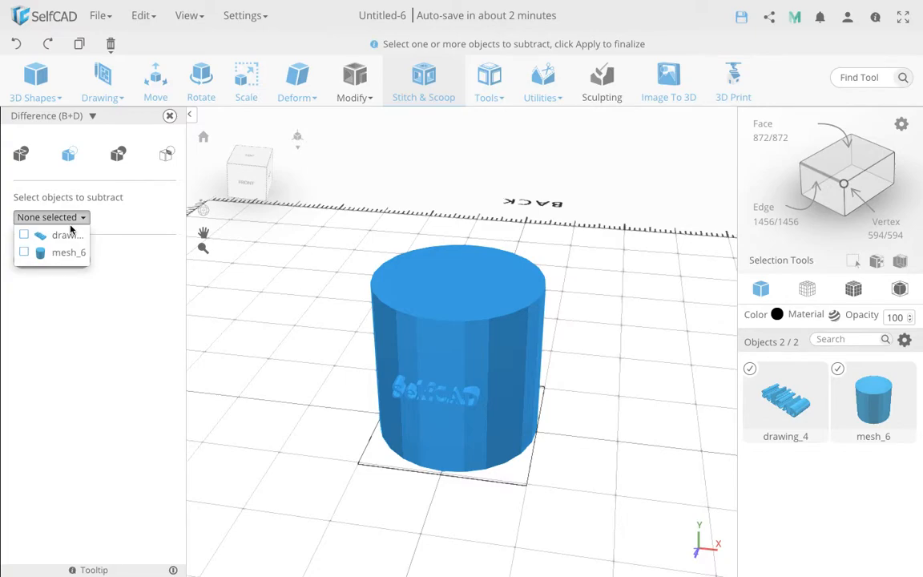
{"action": "left_click", "coordinate": [20, 236]}
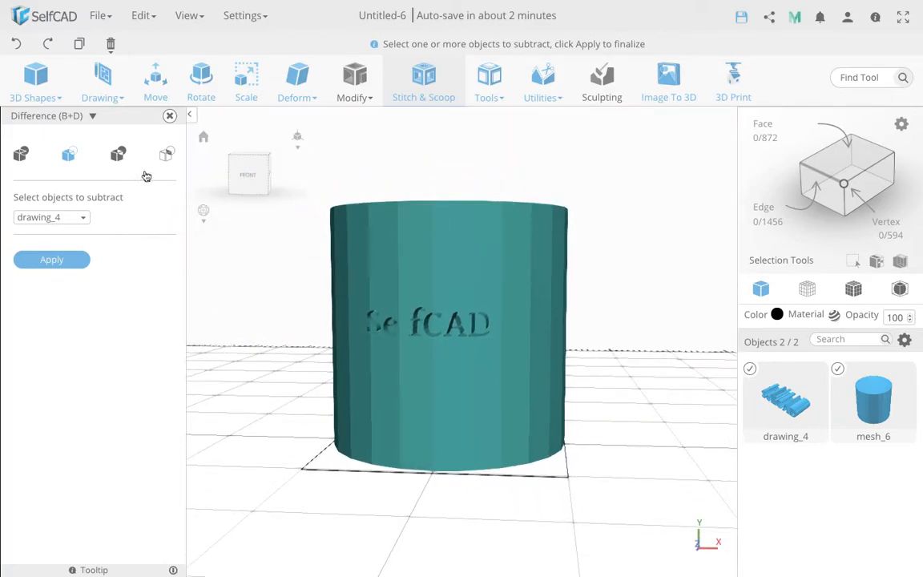
{"action": "mouse_move", "coordinate": [165, 158]}
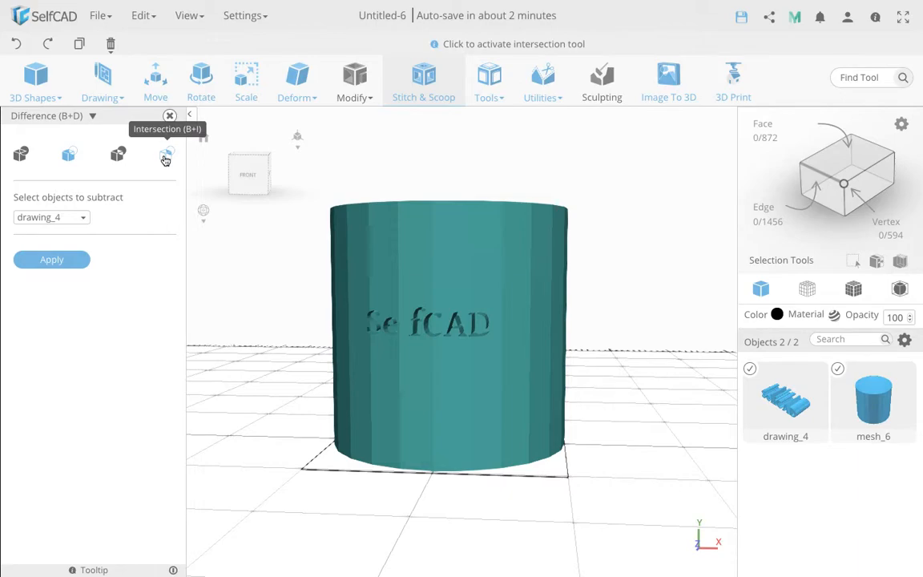
Apply an Intersection of the text and cylinder, producing intersection_3
{"action": "left_click", "coordinate": [165, 154]}
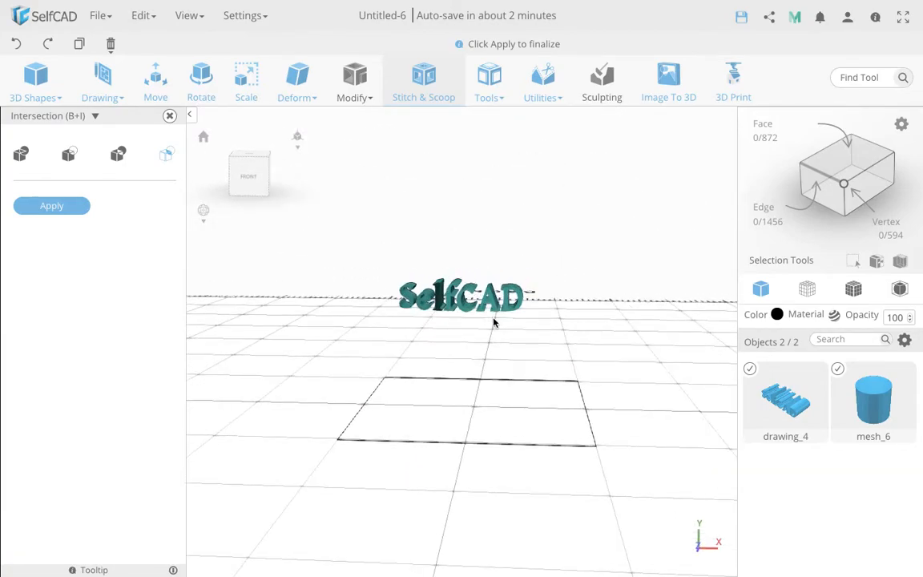
{"action": "left_click", "coordinate": [51, 205]}
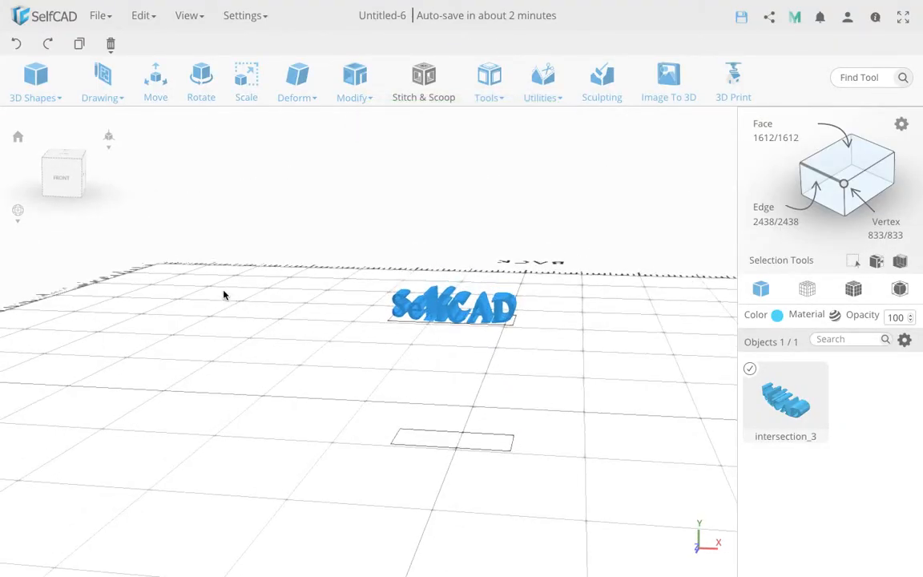
Add a new cylinder mesh_7, view from the right, and select intersection_3
{"action": "left_click", "coordinate": [32, 76]}
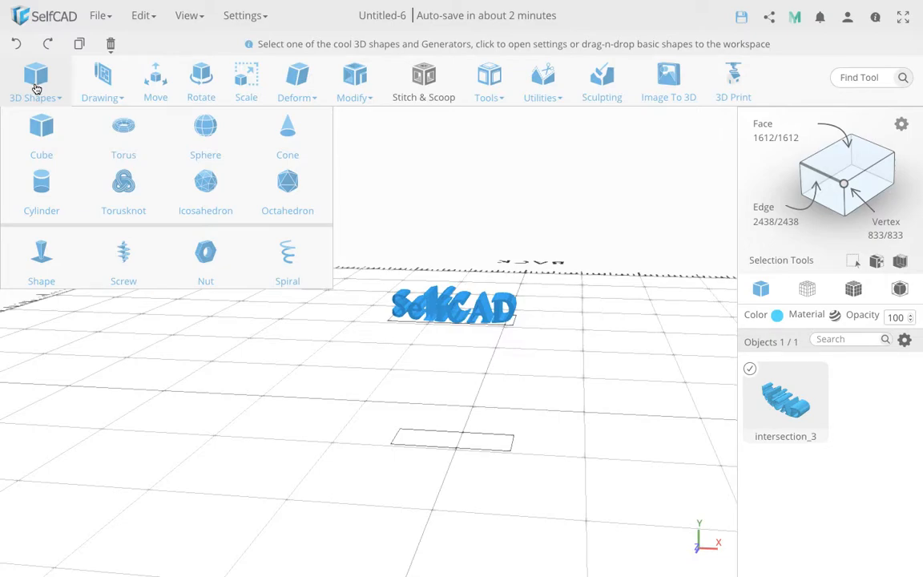
{"action": "left_click", "coordinate": [42, 179]}
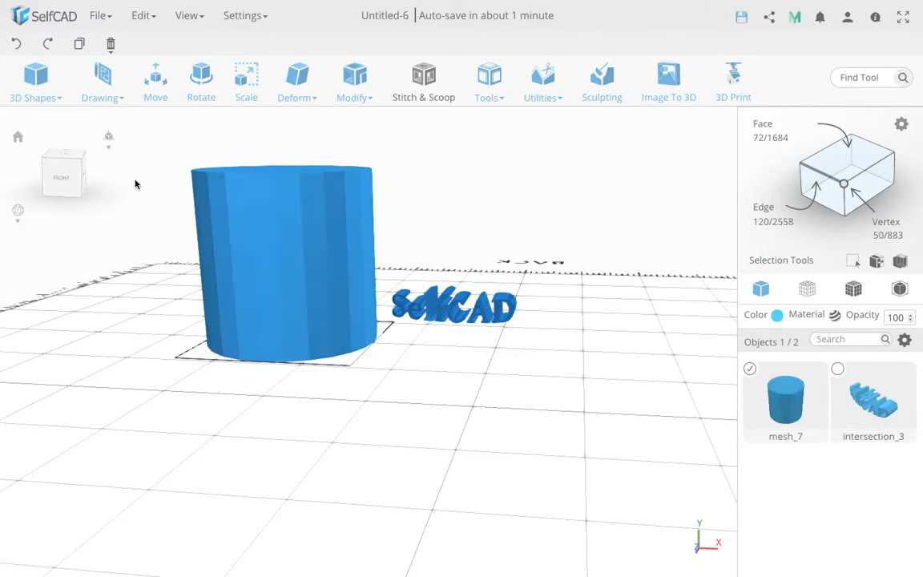
{"action": "left_click", "coordinate": [154, 78]}
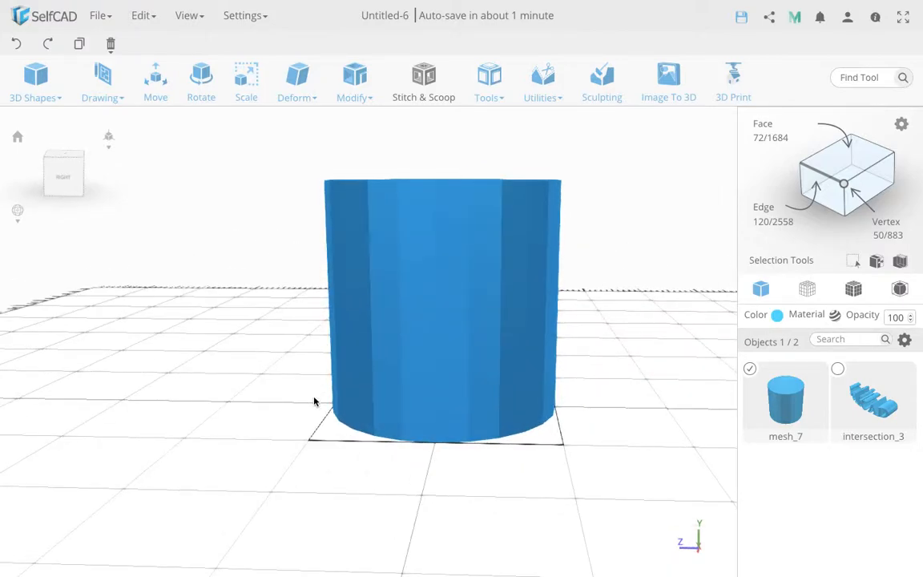
{"action": "left_click", "coordinate": [749, 369]}
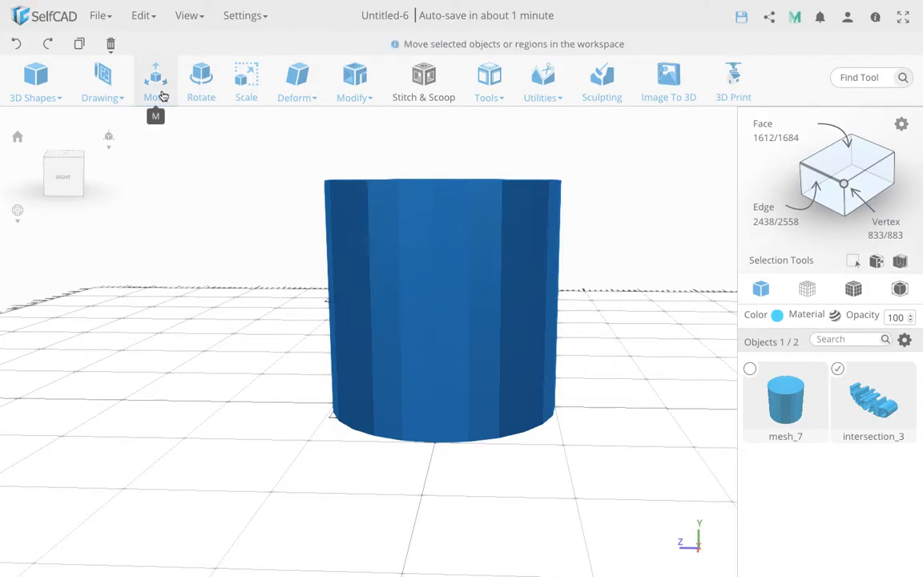
Move the curved text intersection_3 onto the new cylinder's side
{"action": "left_click", "coordinate": [155, 76]}
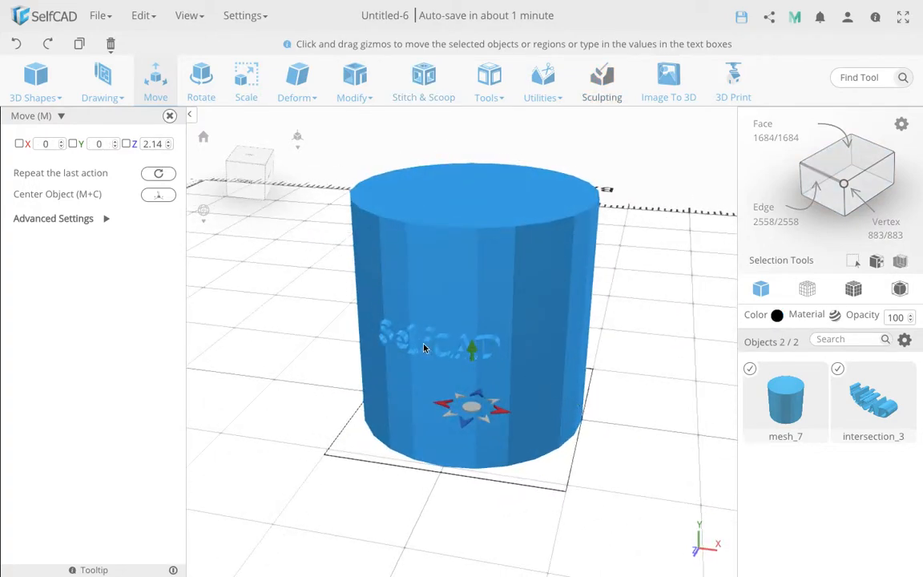
{"action": "mouse_move", "coordinate": [379, 334]}
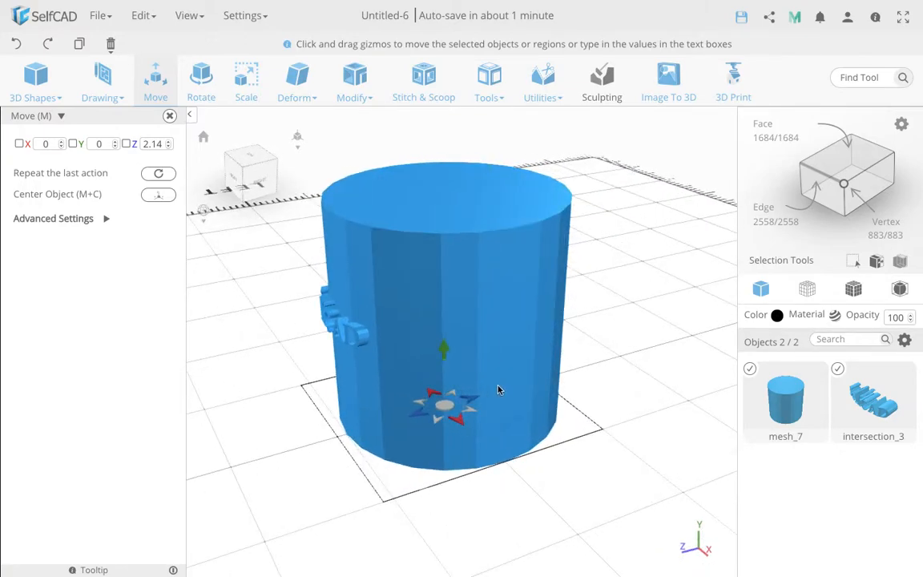
{"action": "mouse_move", "coordinate": [364, 337]}
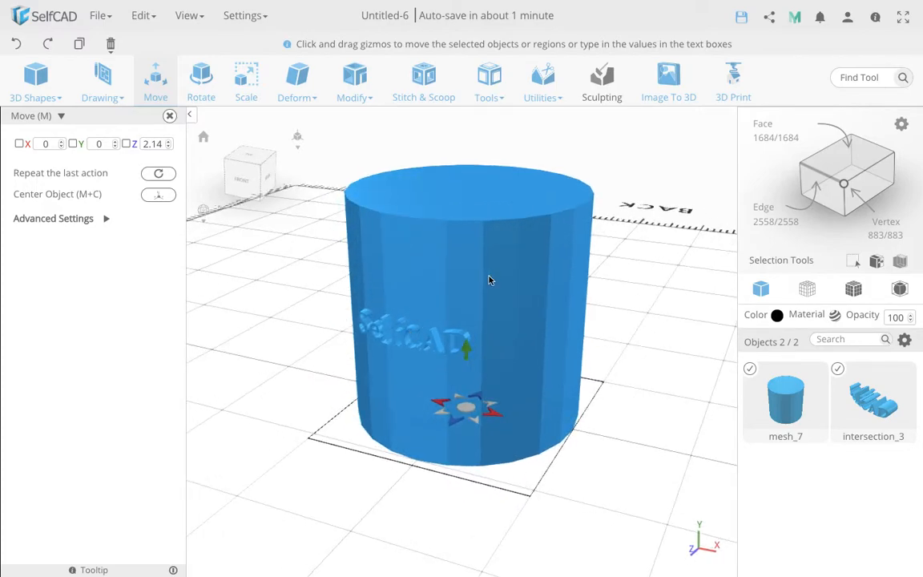
{"action": "mouse_move", "coordinate": [532, 235]}
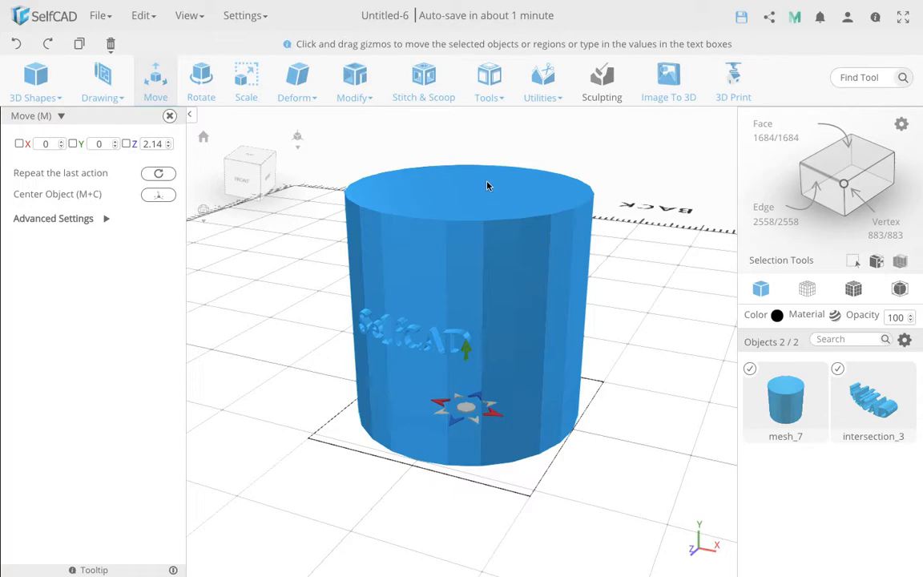
{"action": "left_click", "coordinate": [35, 78]}
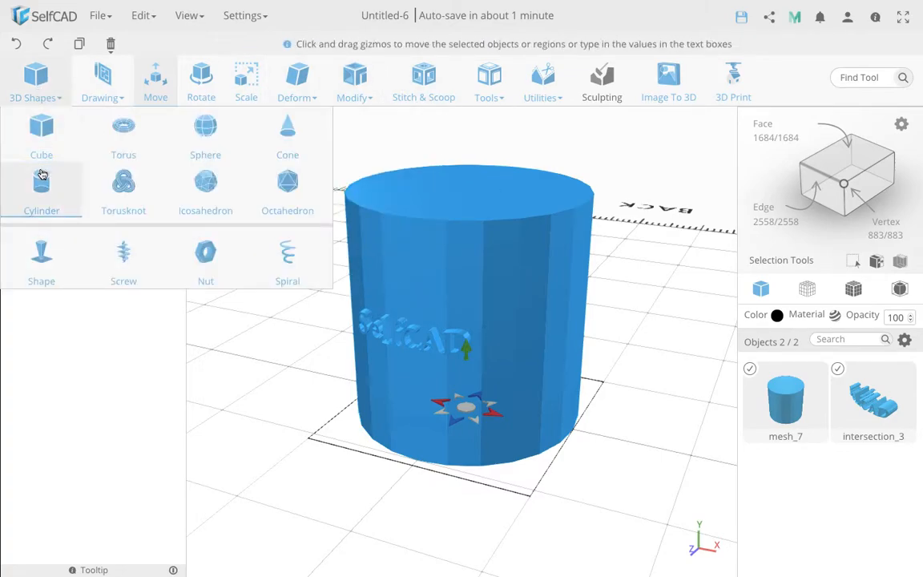
{"action": "left_click", "coordinate": [155, 80]}
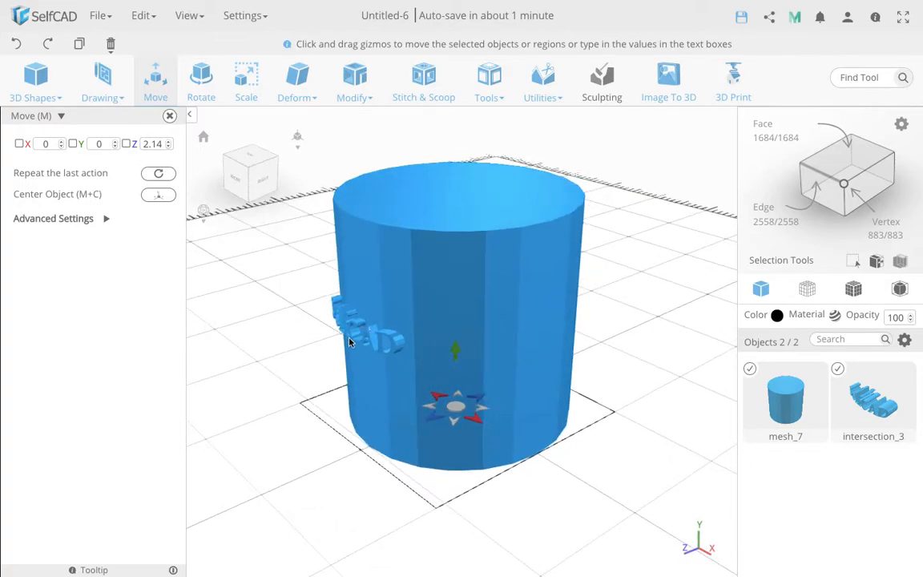
{"action": "mouse_move", "coordinate": [296, 285]}
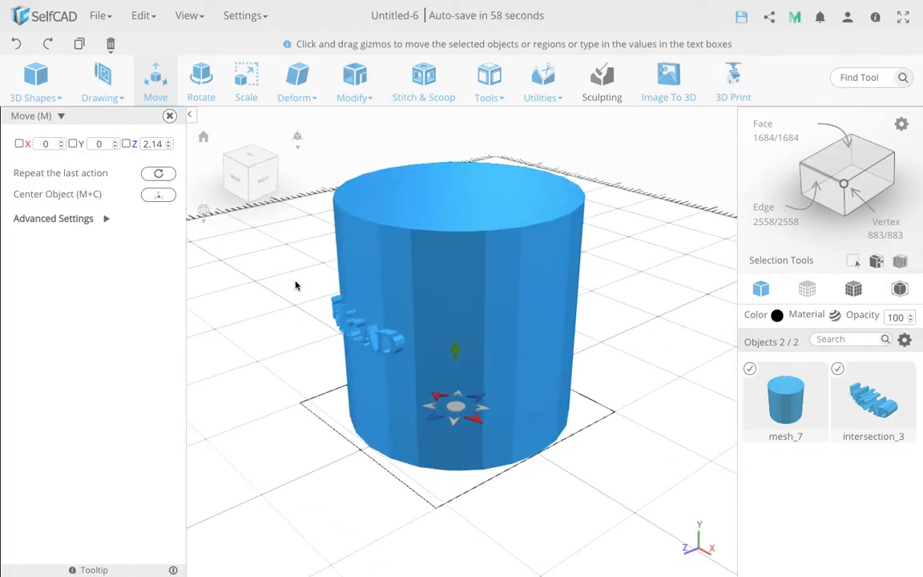
Preview a Union of mesh_7 and intersection_3, then discard the unsaved changes
{"action": "left_click", "coordinate": [422, 80]}
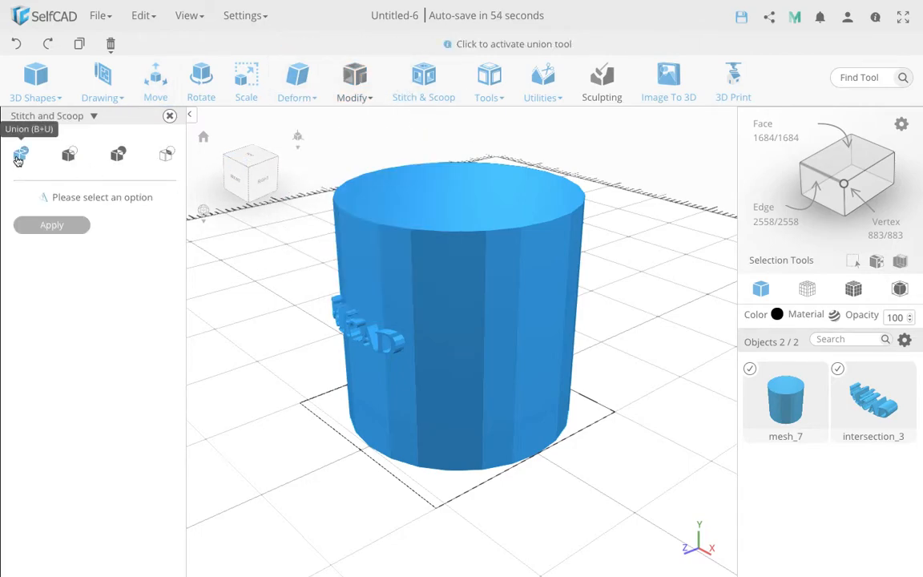
{"action": "left_click", "coordinate": [20, 154]}
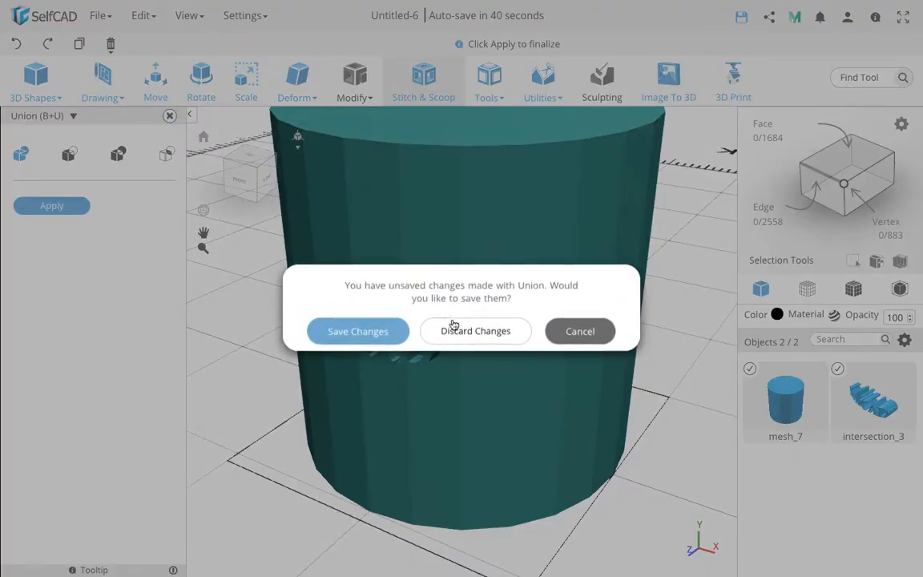
{"action": "left_click", "coordinate": [475, 330]}
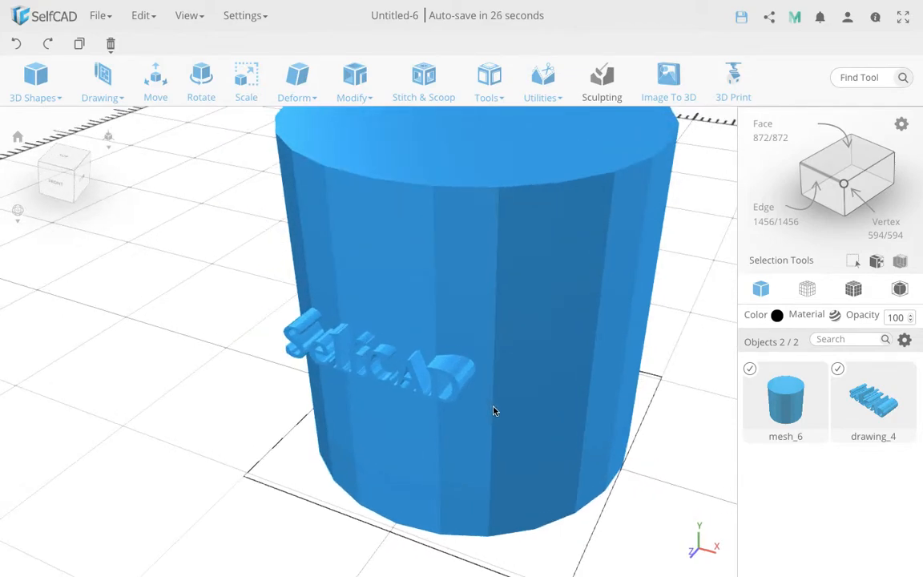
Orbit the view around the cylinder and its embedded text
{"action": "left_click_drag", "start_coordinate": [492, 411], "coordinate": [486, 310]}
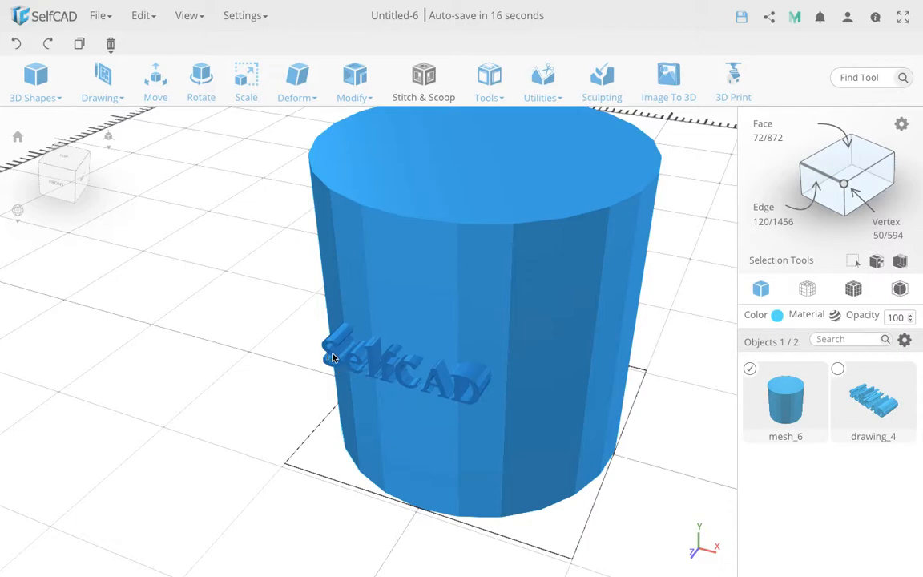
{"action": "mouse_move", "coordinate": [457, 241]}
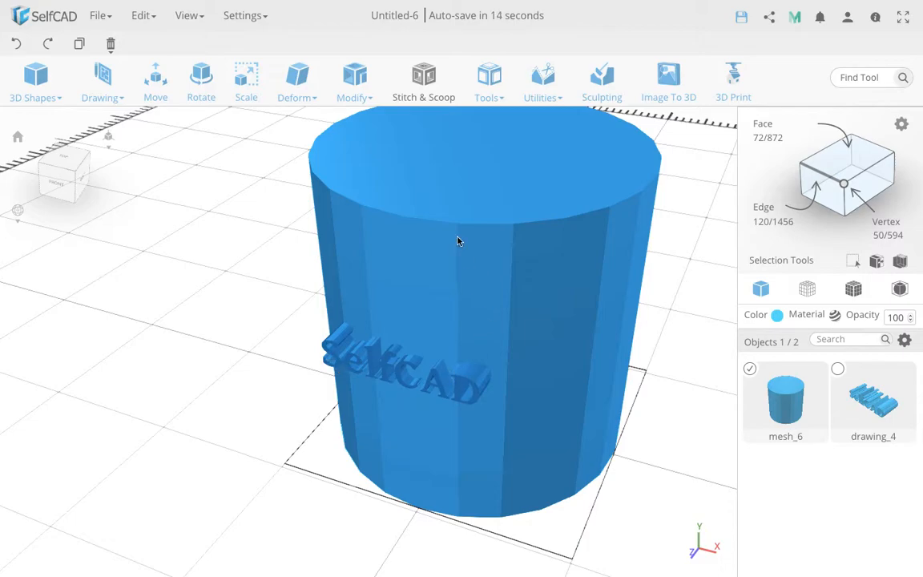
{"action": "mouse_move", "coordinate": [481, 214]}
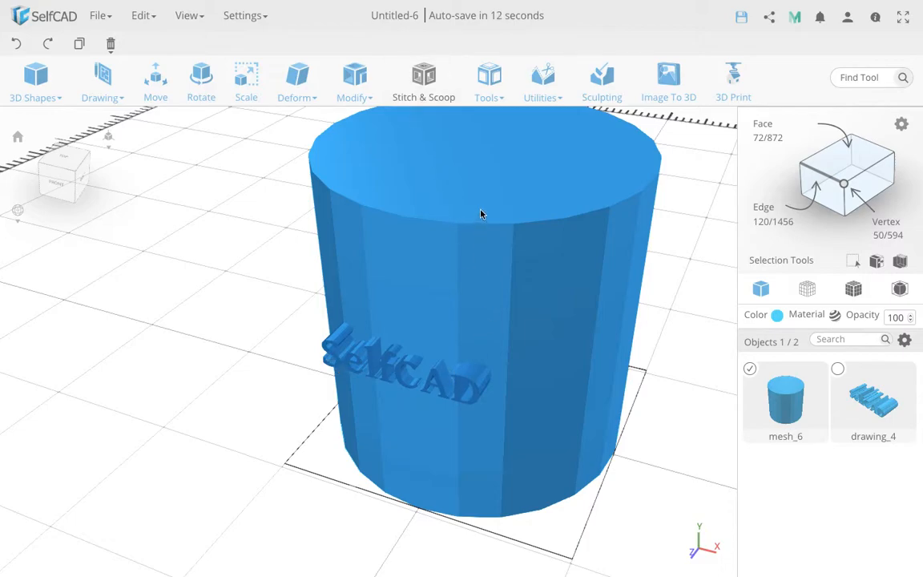
{"action": "mouse_move", "coordinate": [485, 223]}
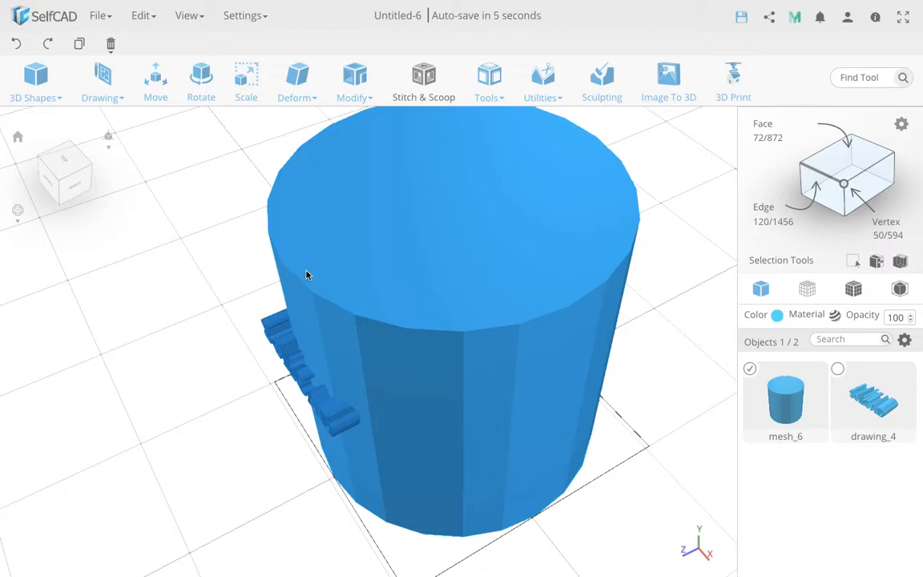
{"action": "mouse_move", "coordinate": [333, 286]}
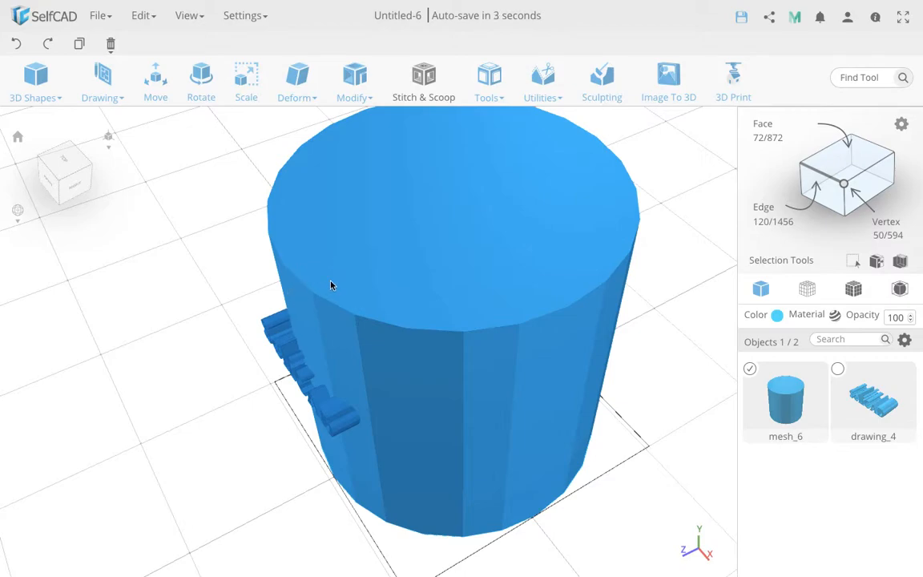
{"action": "mouse_move", "coordinate": [410, 266]}
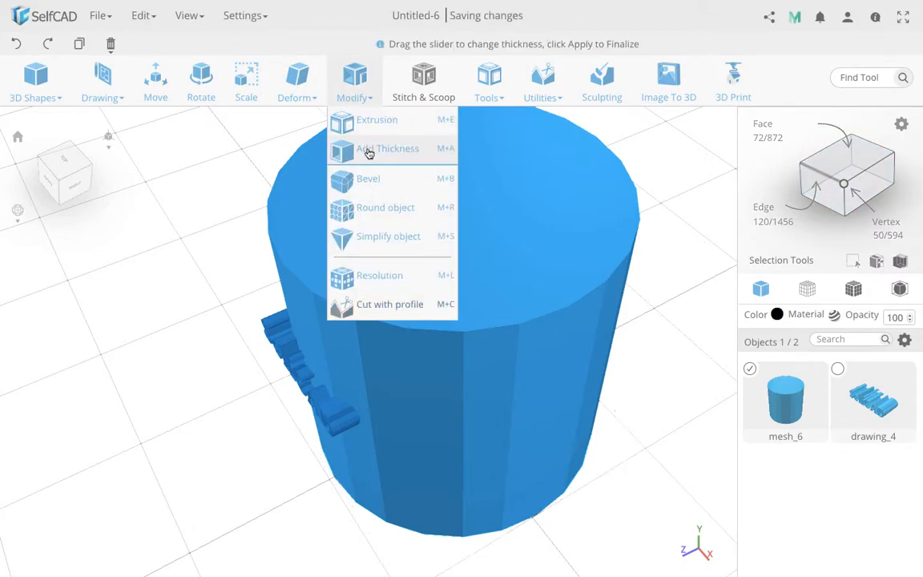
Thicken the curved text by 1 using Add Thickness
{"action": "left_click", "coordinate": [384, 148]}
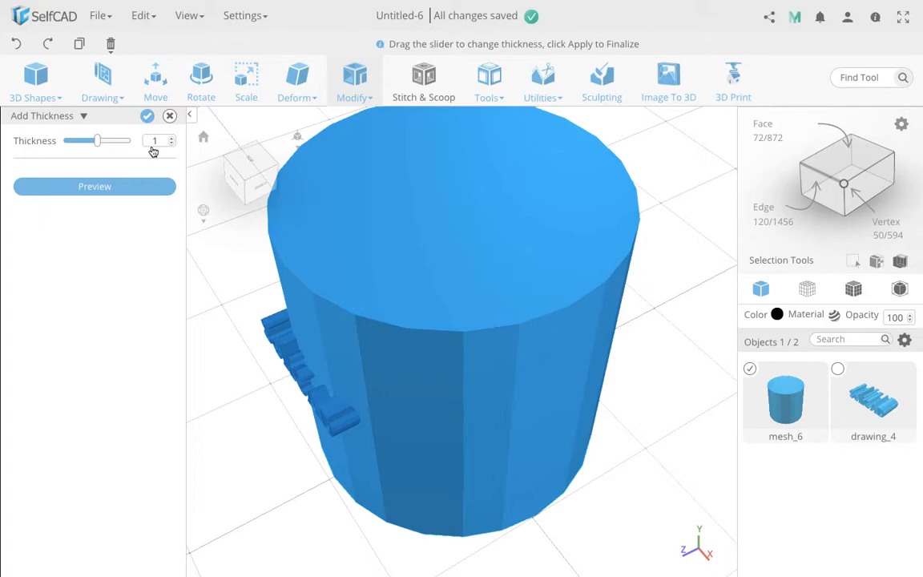
{"action": "mouse_move", "coordinate": [147, 119]}
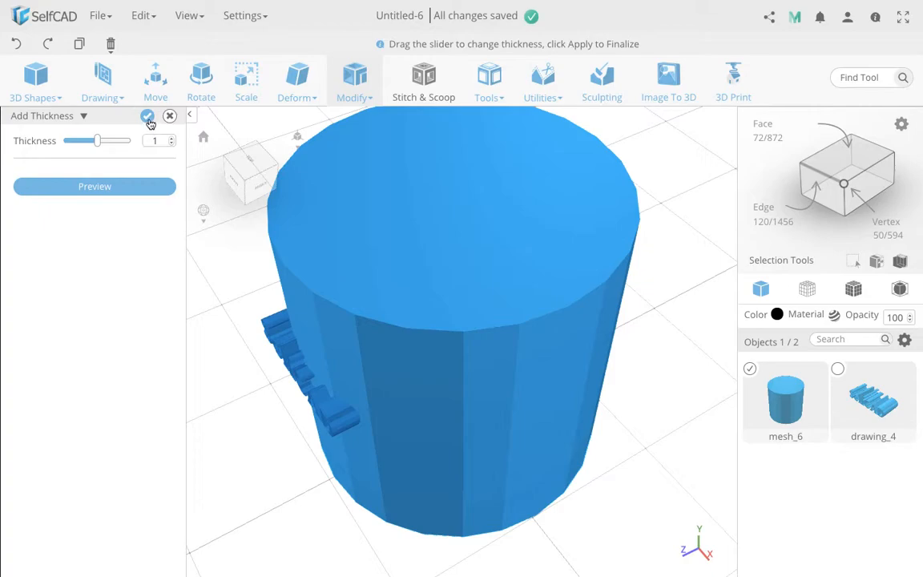
{"action": "left_click", "coordinate": [148, 117]}
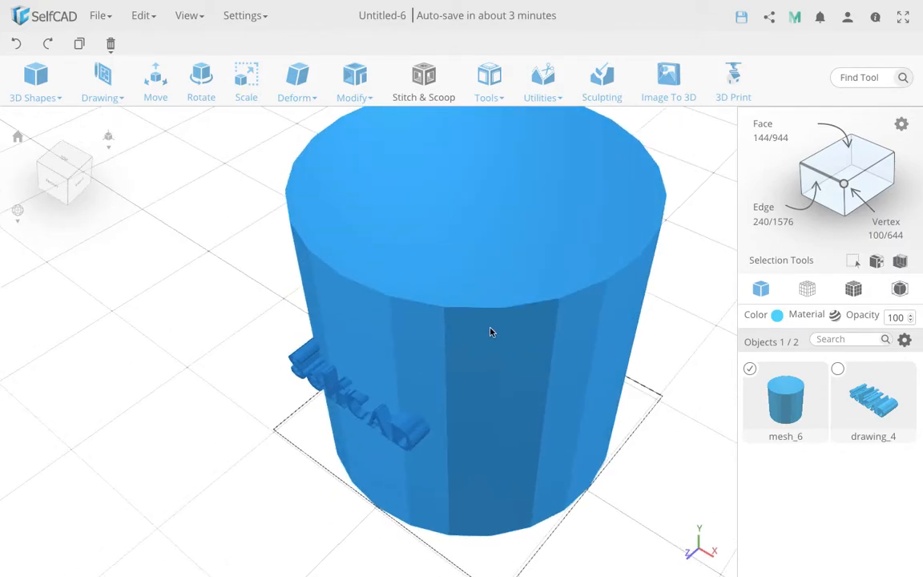
{"action": "mouse_move", "coordinate": [448, 298]}
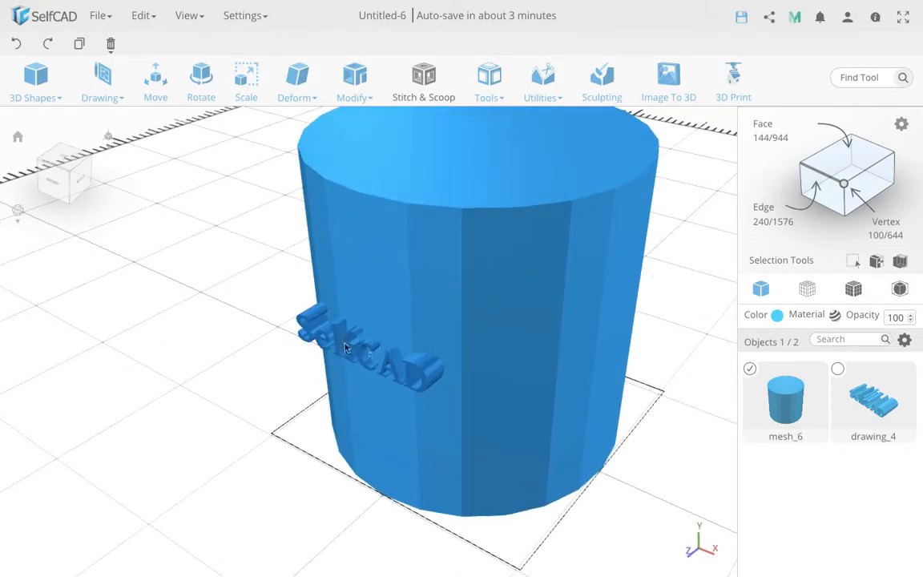
{"action": "mouse_move", "coordinate": [428, 376]}
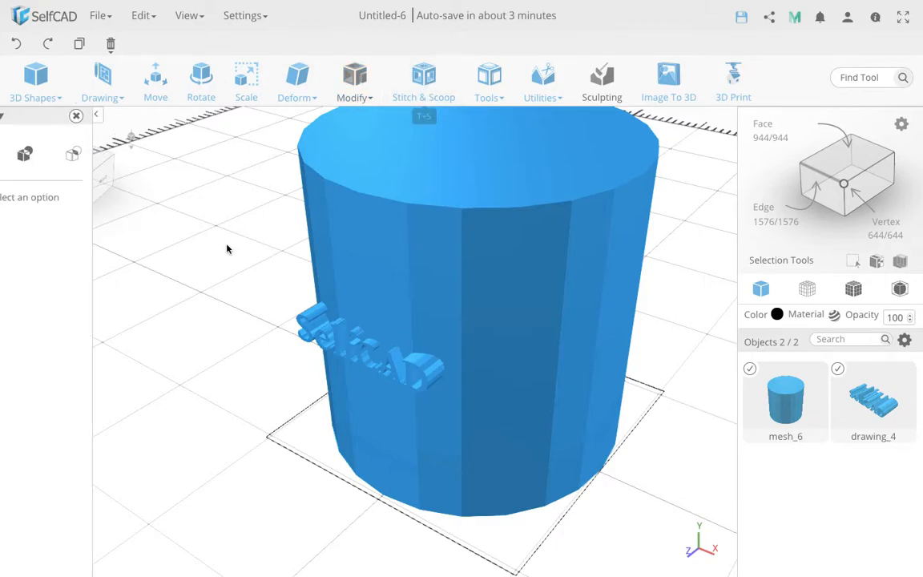
Apply a Stitch & Scoop Intersection of cylinder and text, producing intersection_4
{"action": "left_click", "coordinate": [165, 154]}
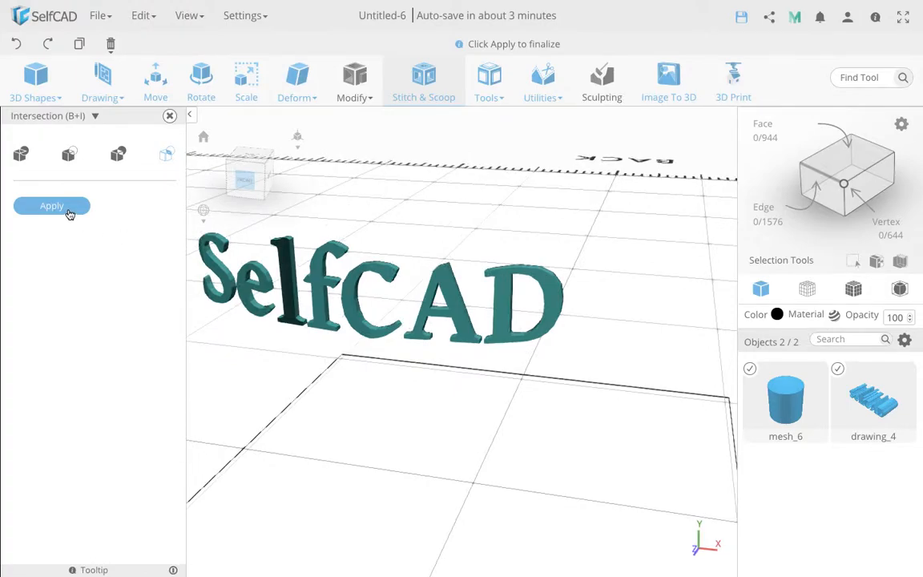
{"action": "left_click", "coordinate": [51, 206]}
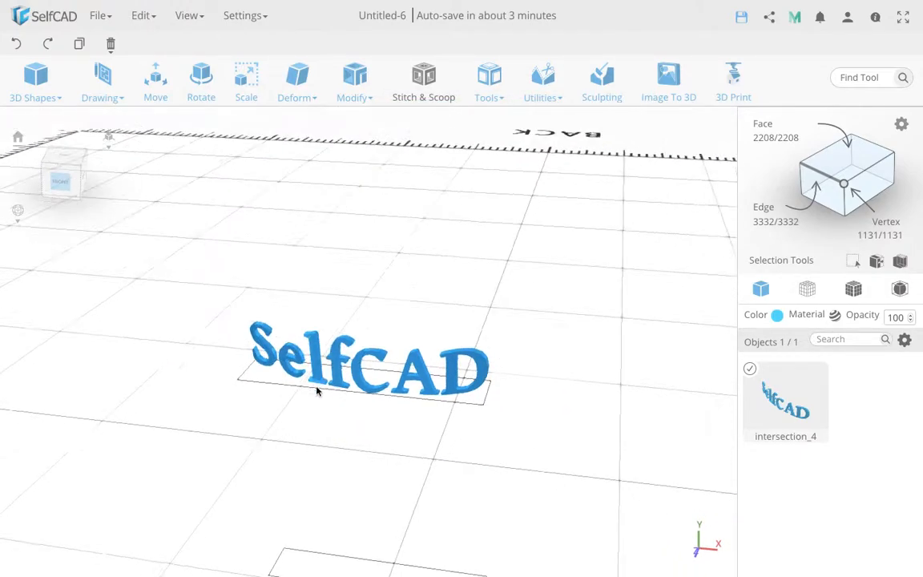
{"action": "left_click", "coordinate": [33, 76]}
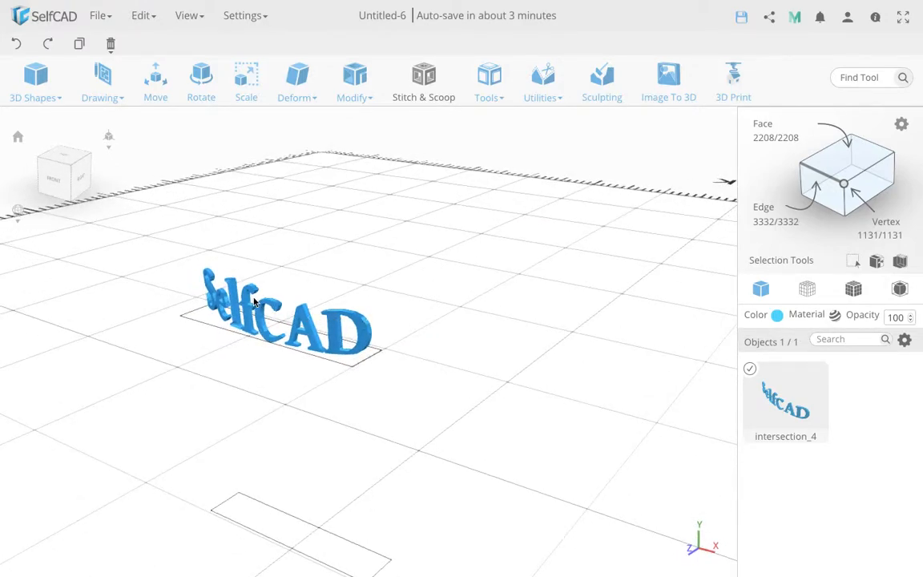
{"action": "mouse_move", "coordinate": [207, 285]}
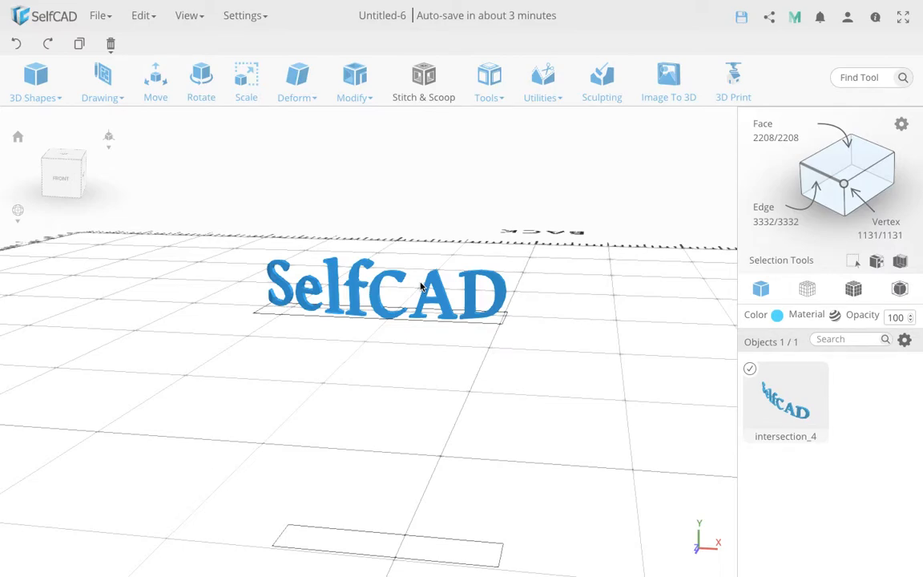
{"action": "mouse_move", "coordinate": [346, 273]}
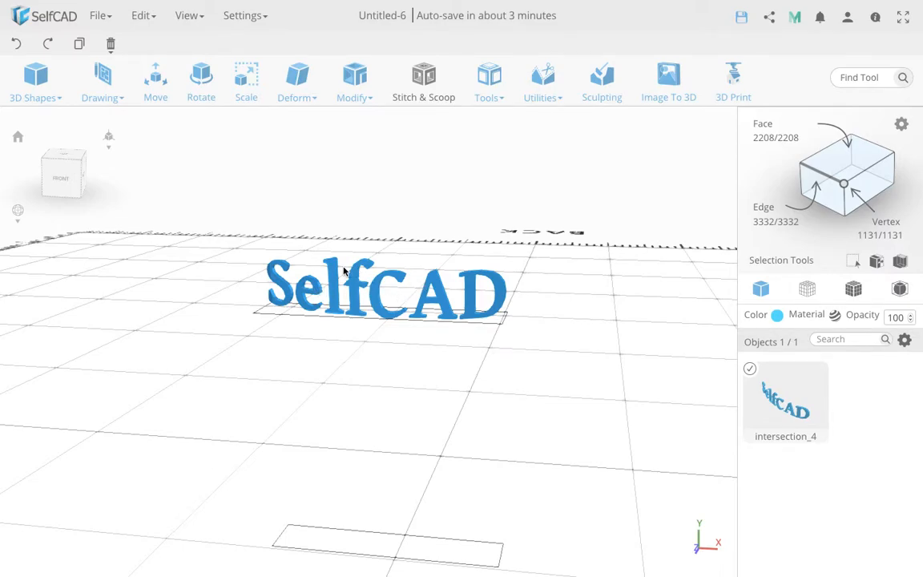
{"action": "mouse_move", "coordinate": [179, 276]}
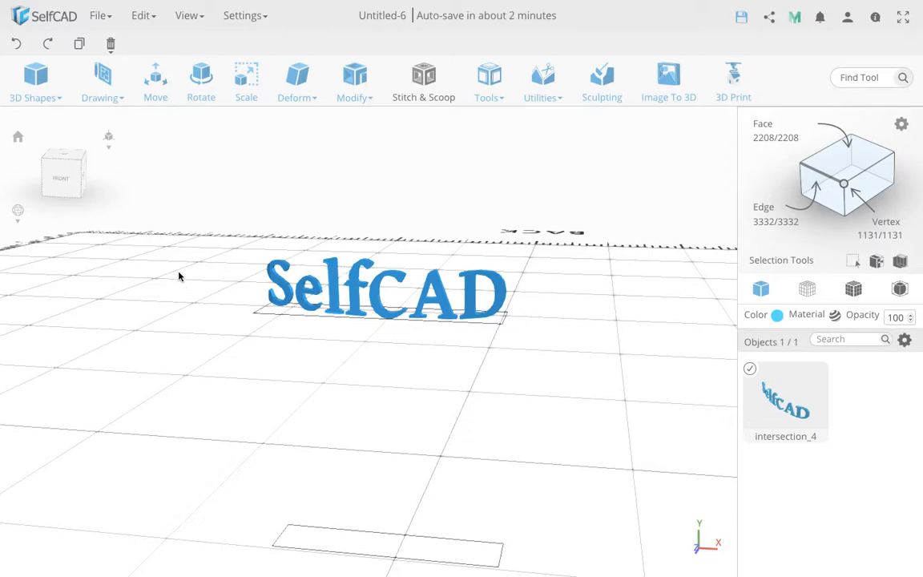
{"action": "left_click", "coordinate": [102, 80]}
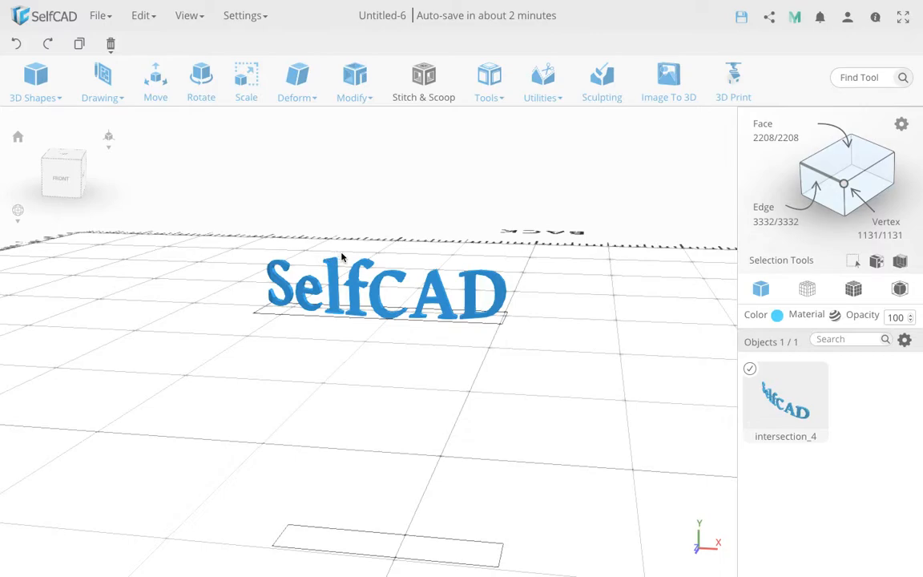
{"action": "mouse_move", "coordinate": [329, 280]}
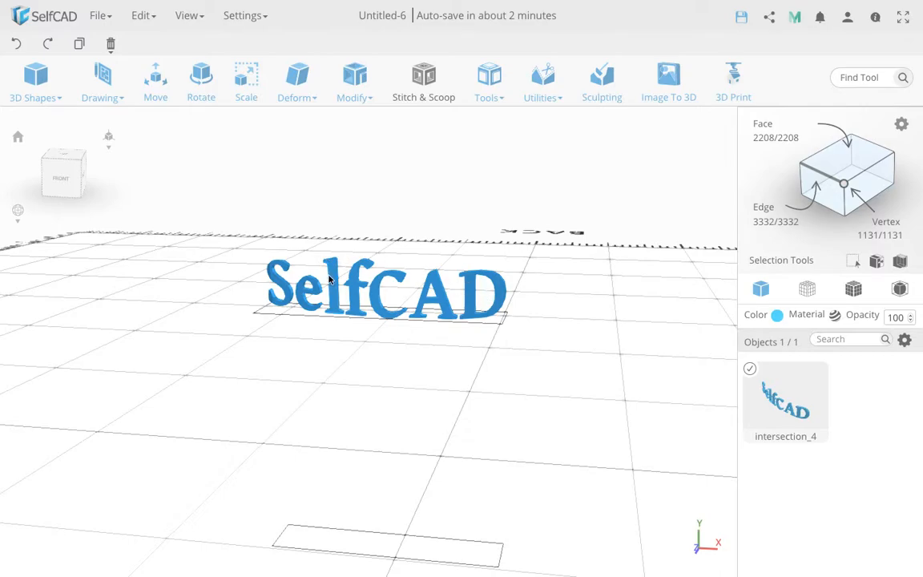
{"action": "left_click", "coordinate": [542, 80]}
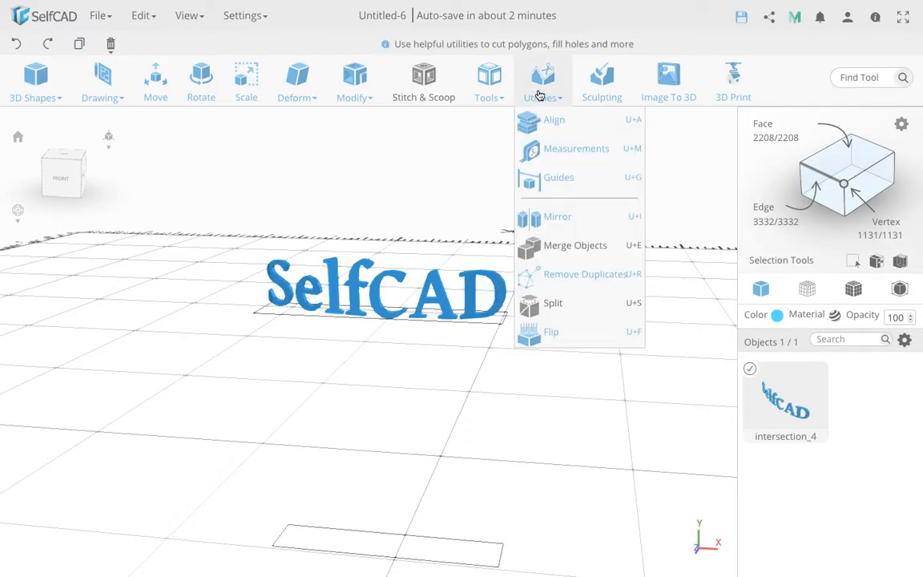
{"action": "left_click", "coordinate": [489, 80]}
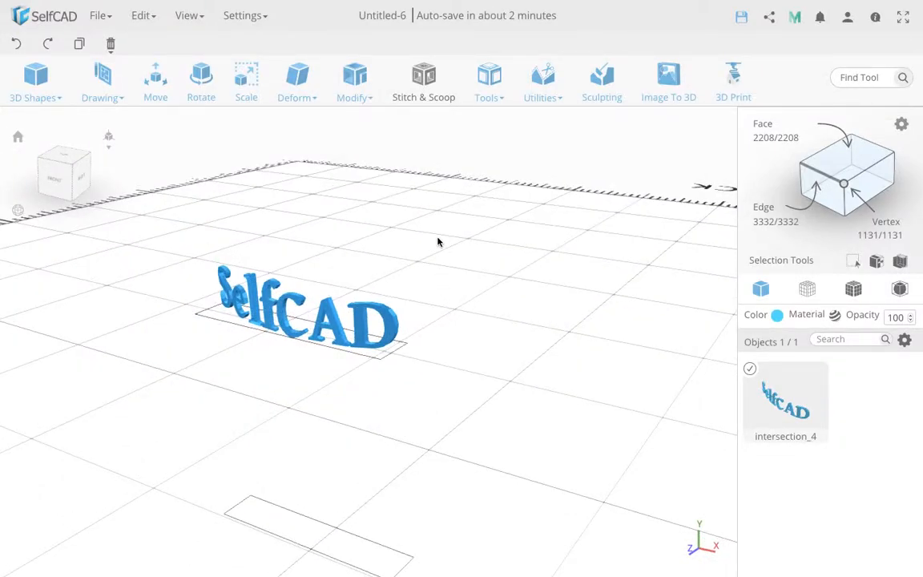
{"action": "mouse_move", "coordinate": [519, 238]}
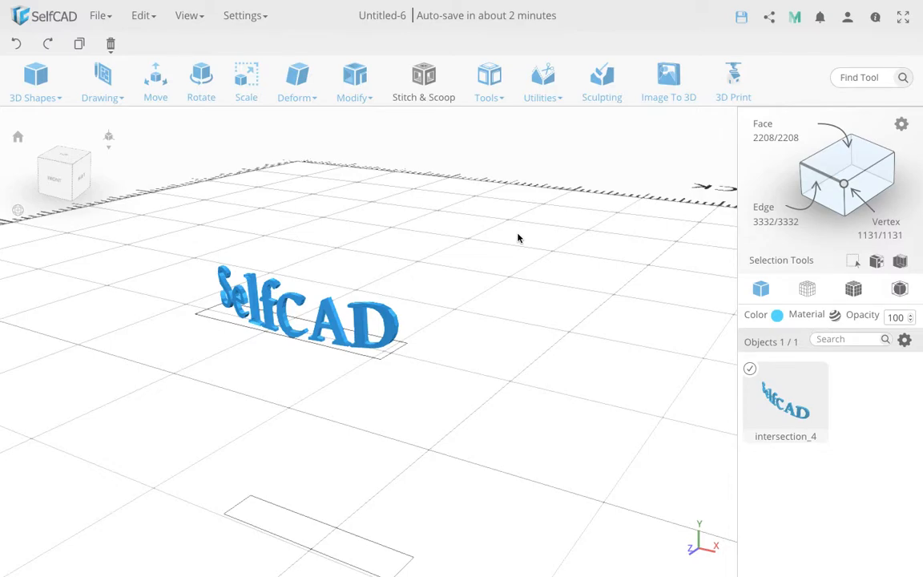
{"action": "mouse_move", "coordinate": [518, 128]}
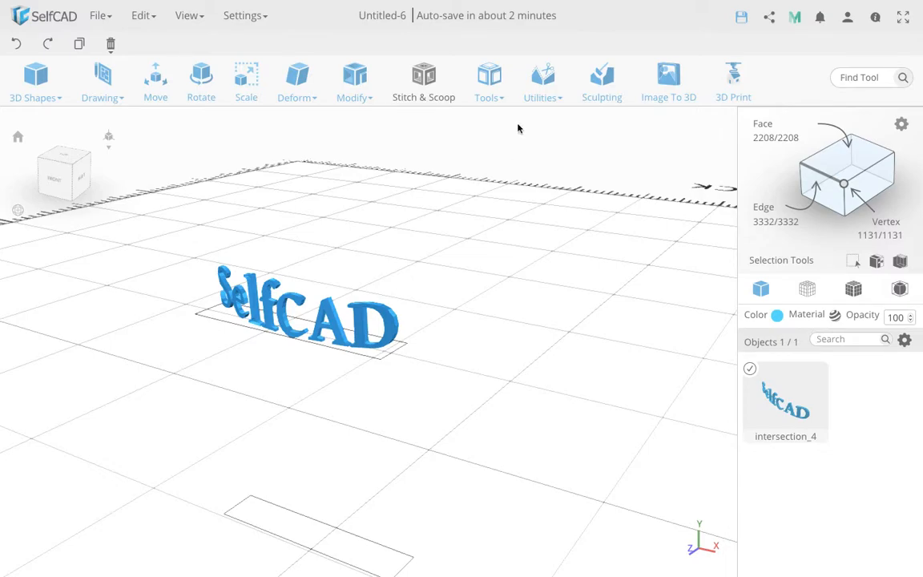